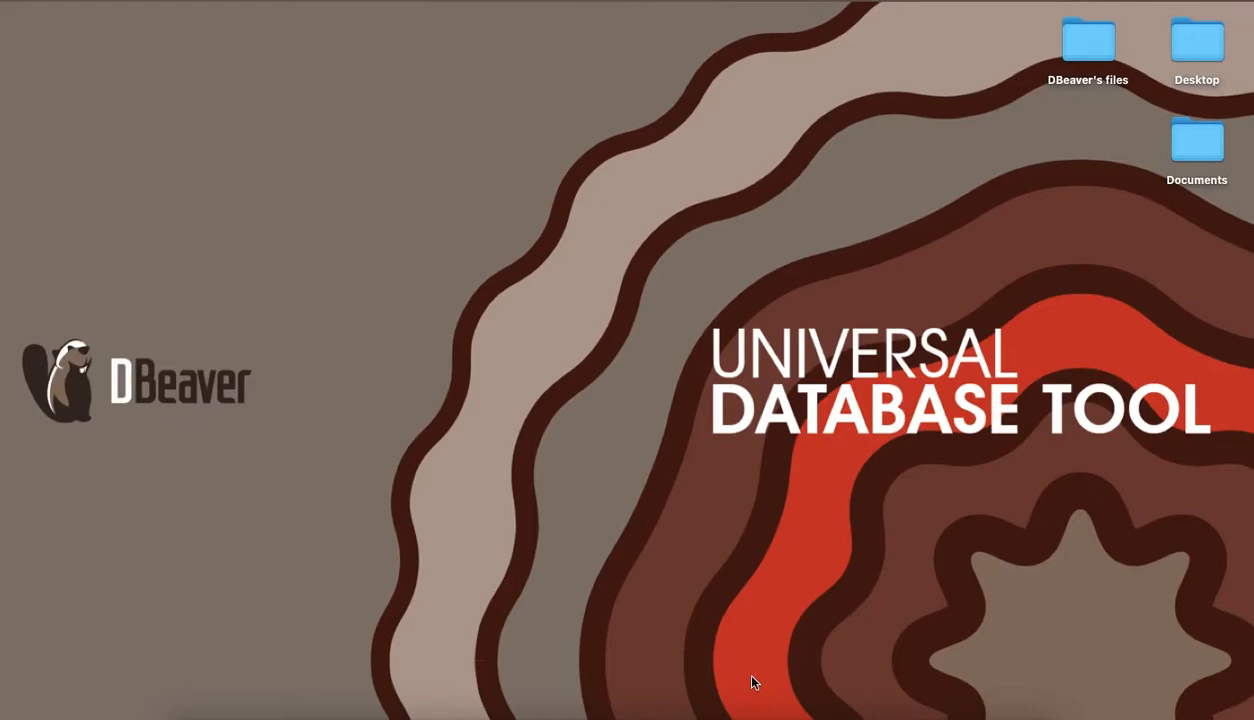
mouse_move(686, 684)
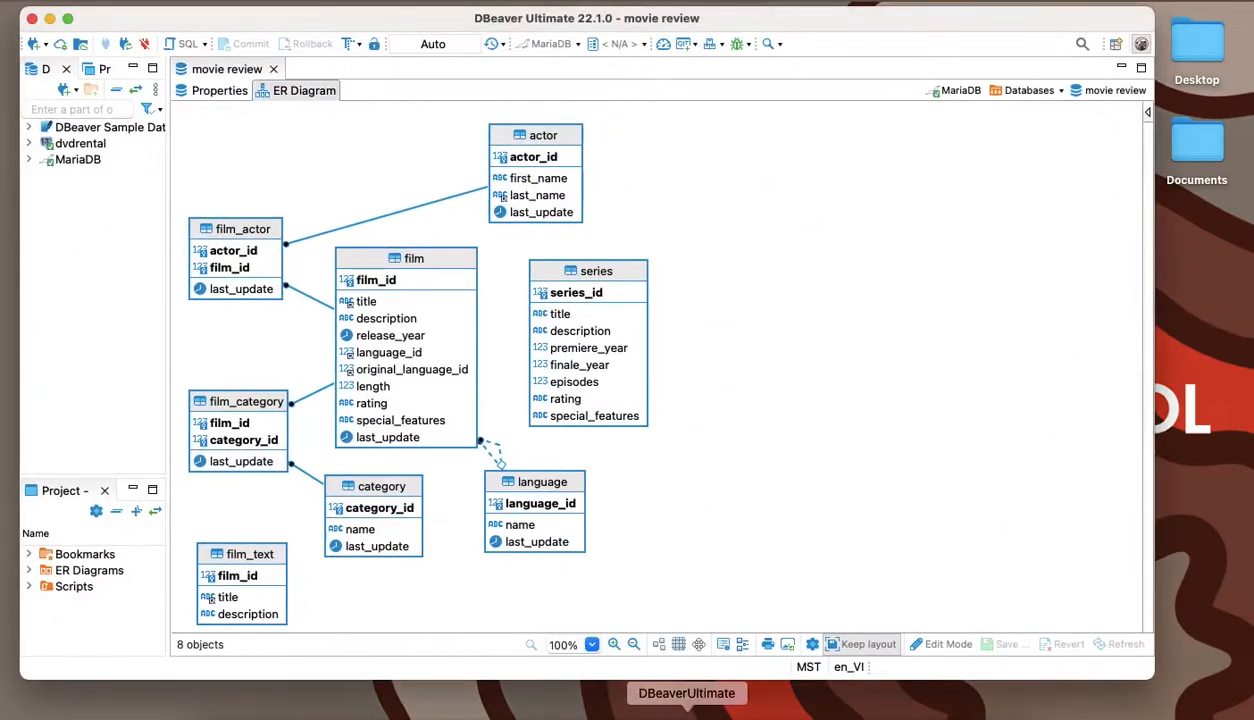
mouse_move(694, 570)
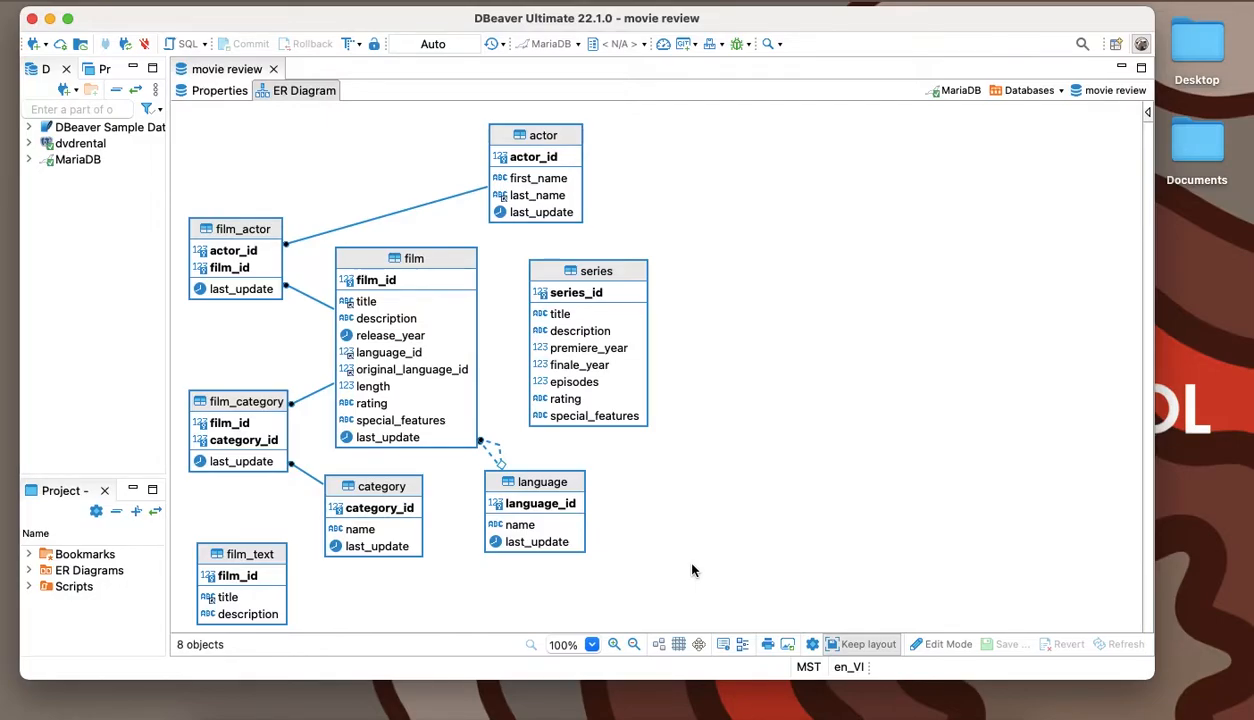
mouse_move(710, 572)
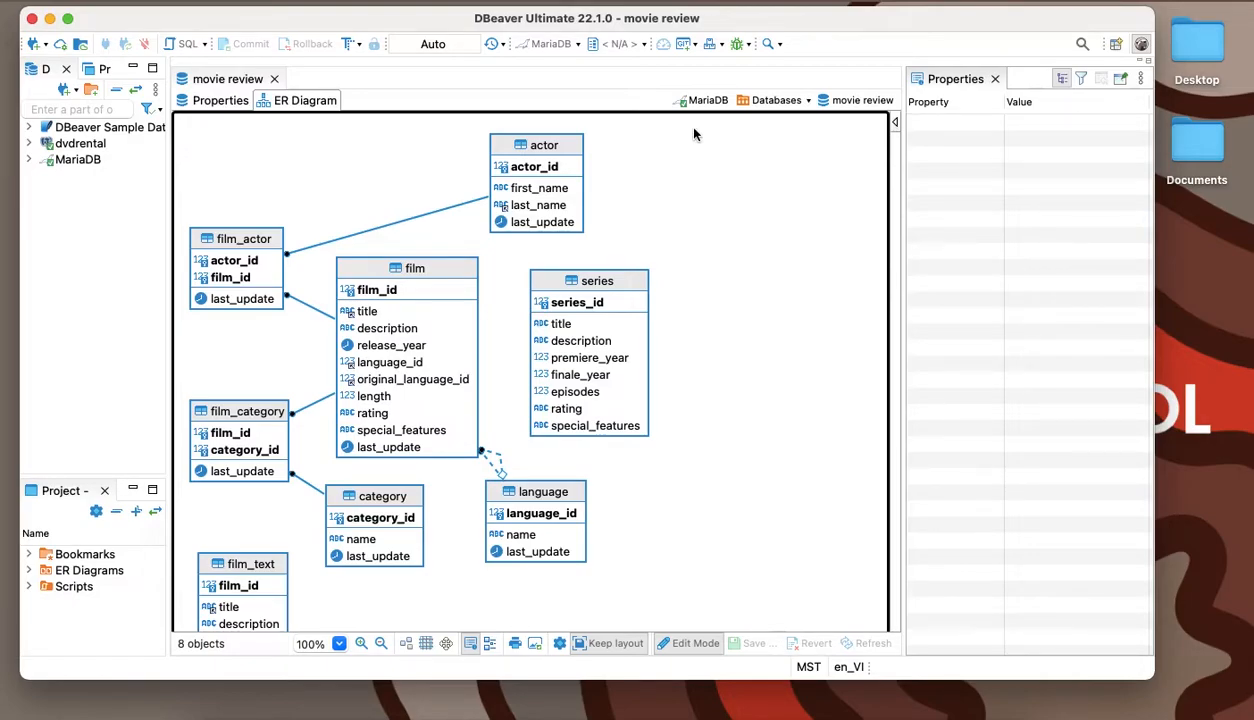
mouse_move(568, 348)
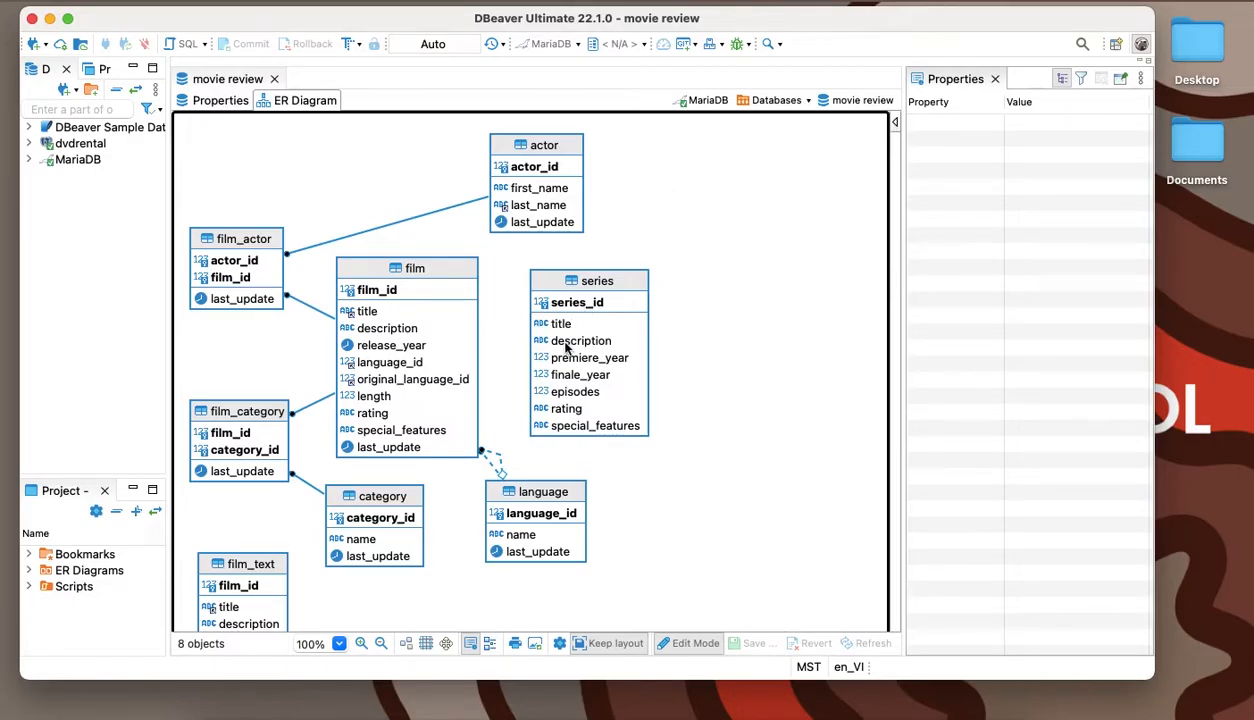
Step: Review the series description column (varchar(256), not required) and close the Properties panel
left_click(580, 340)
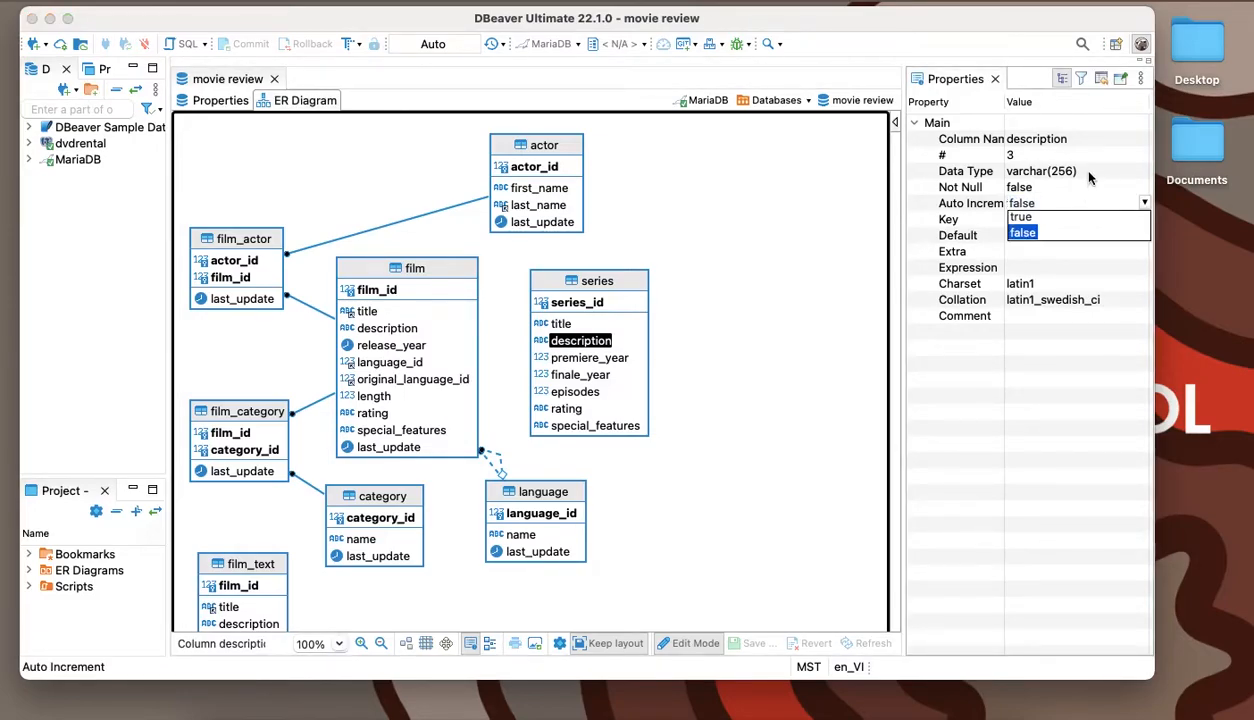
left_click(1040, 170)
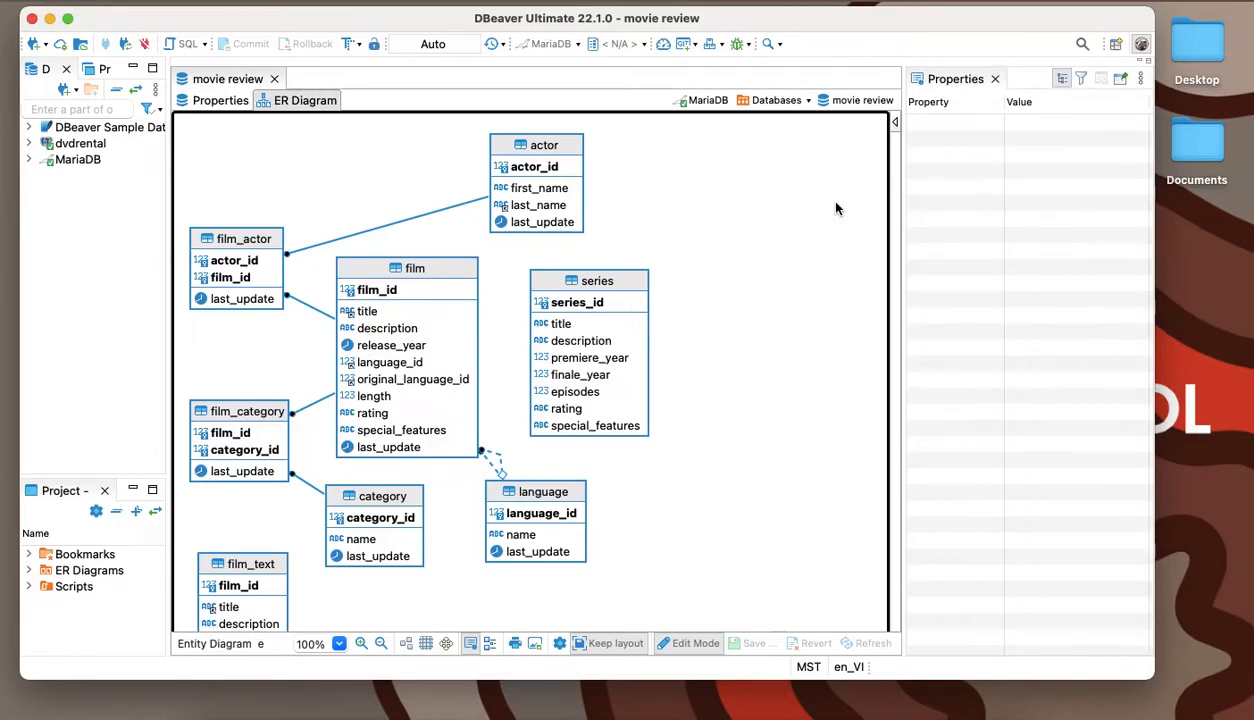
mouse_move(988, 84)
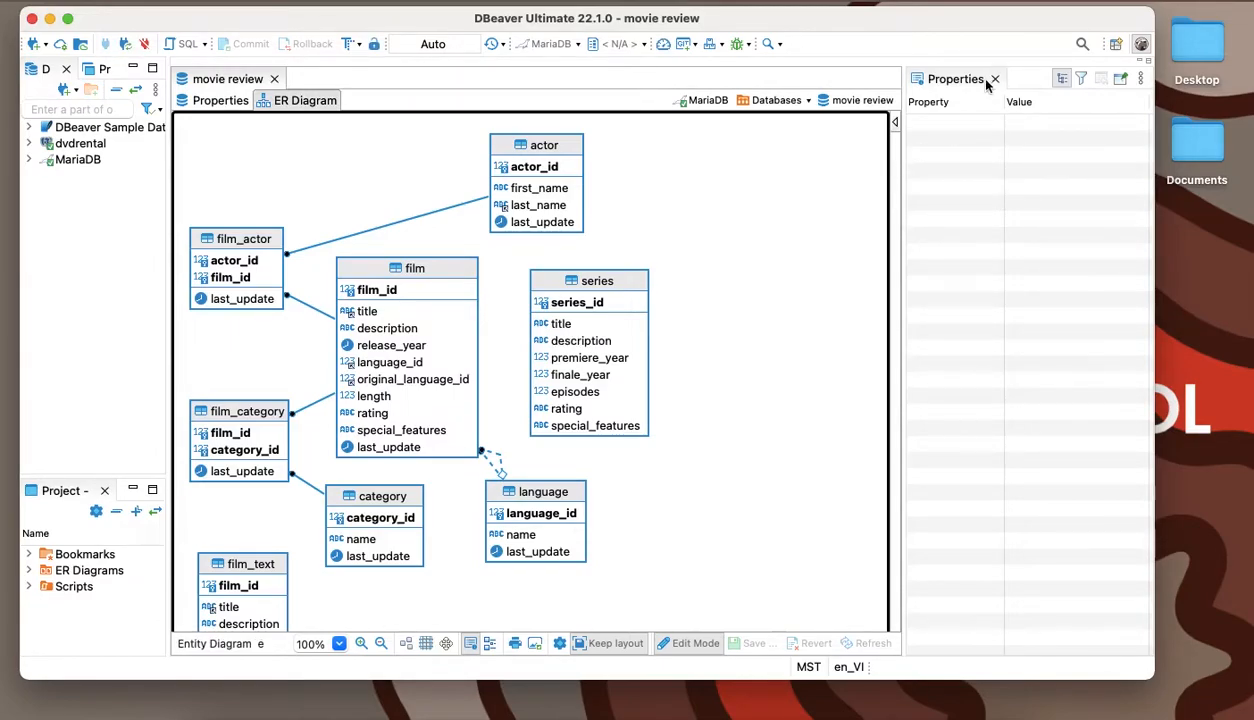
left_click(994, 80)
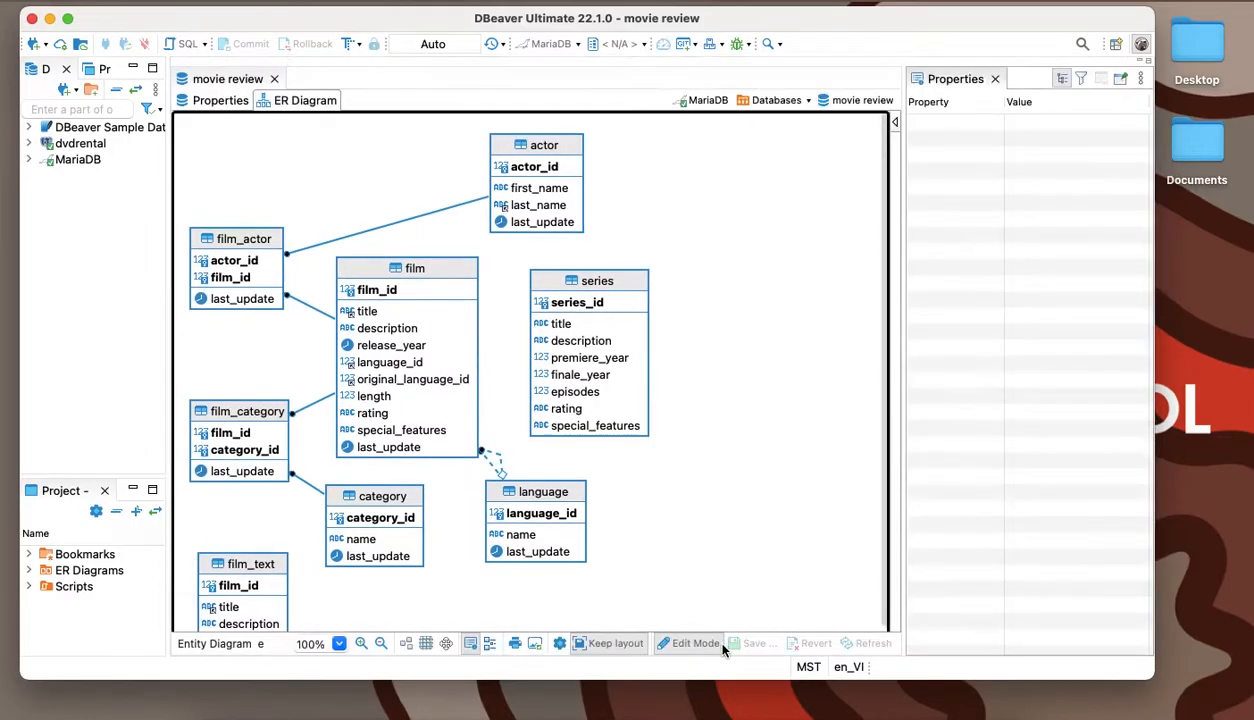
mouse_move(866, 432)
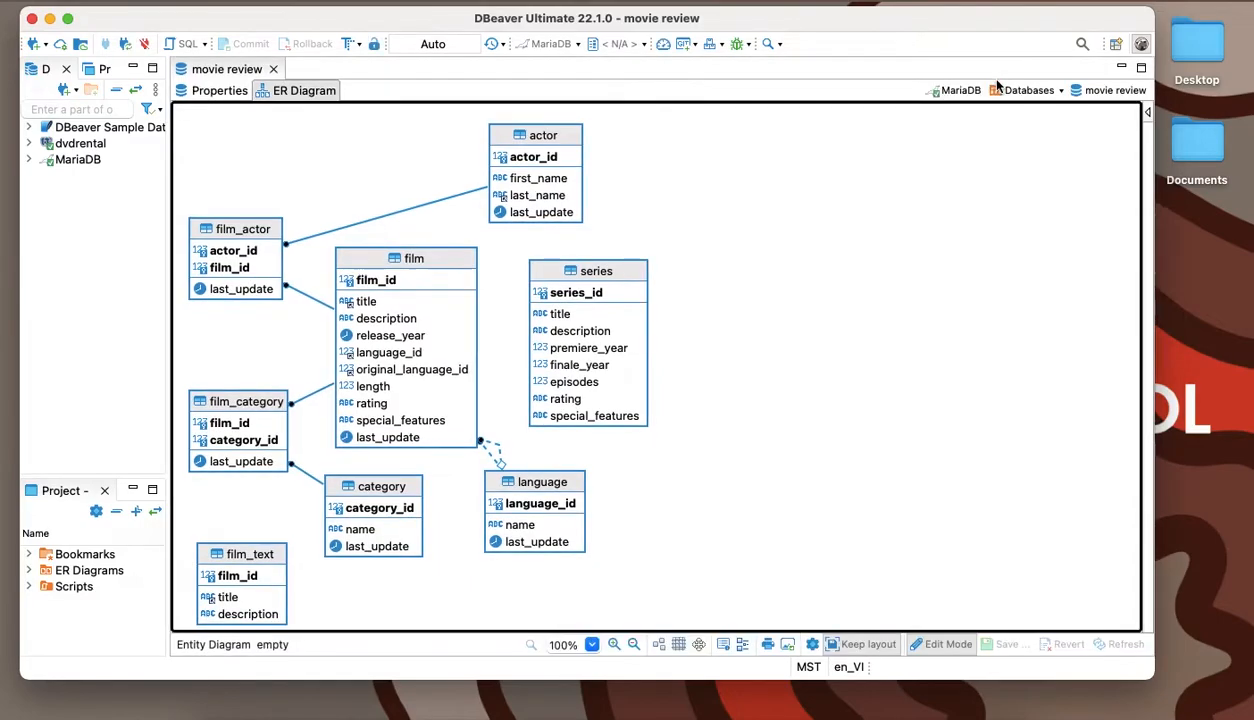
Step: Select the series_id column in the series table with the diagram in edit mode
left_click(574, 292)
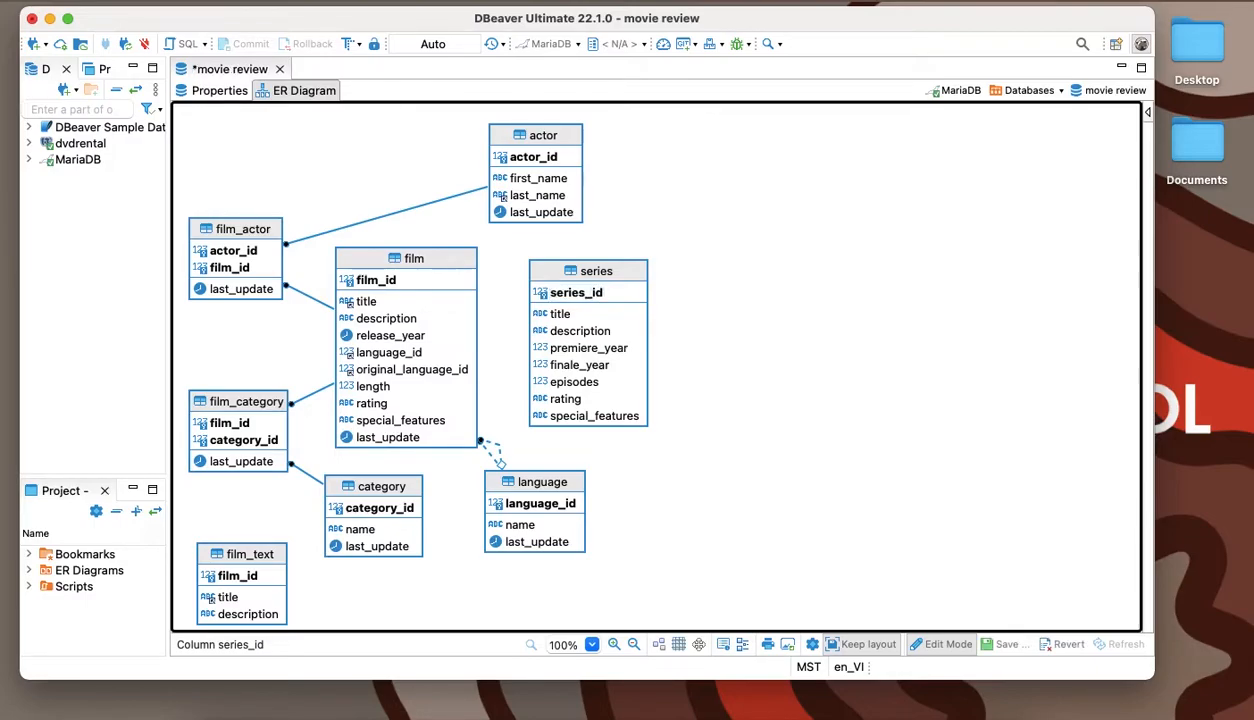
mouse_move(708, 294)
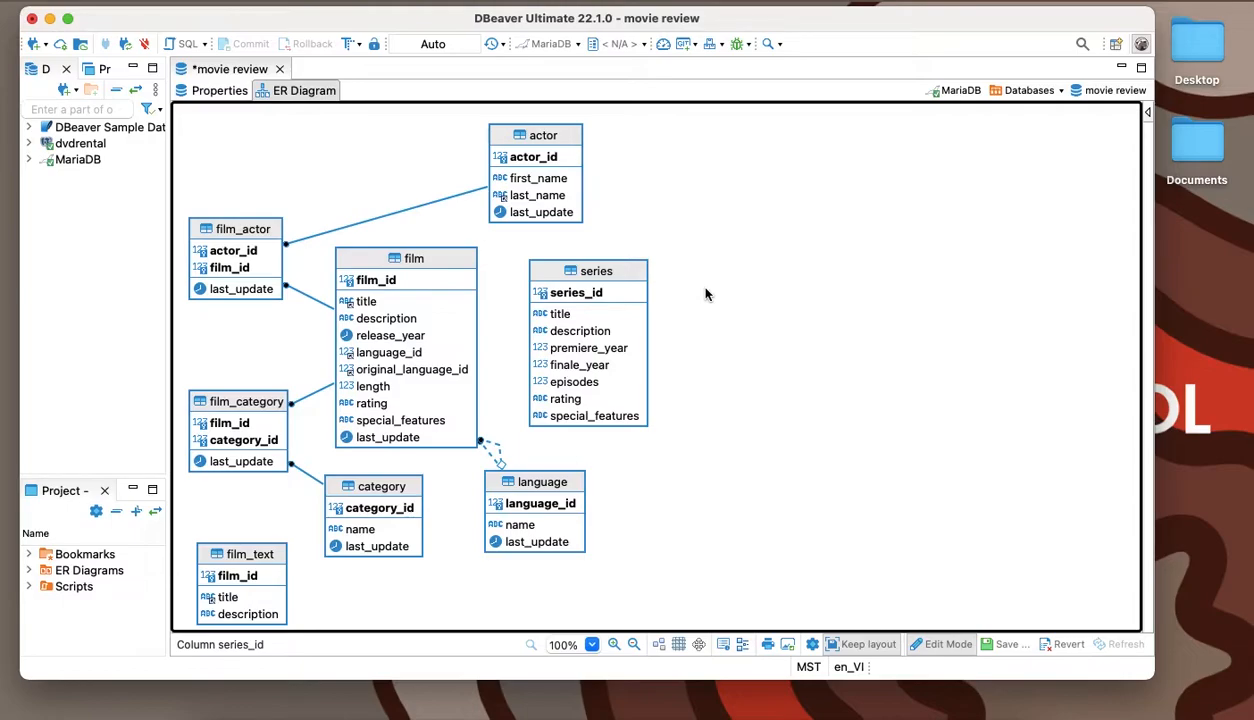
mouse_move(668, 228)
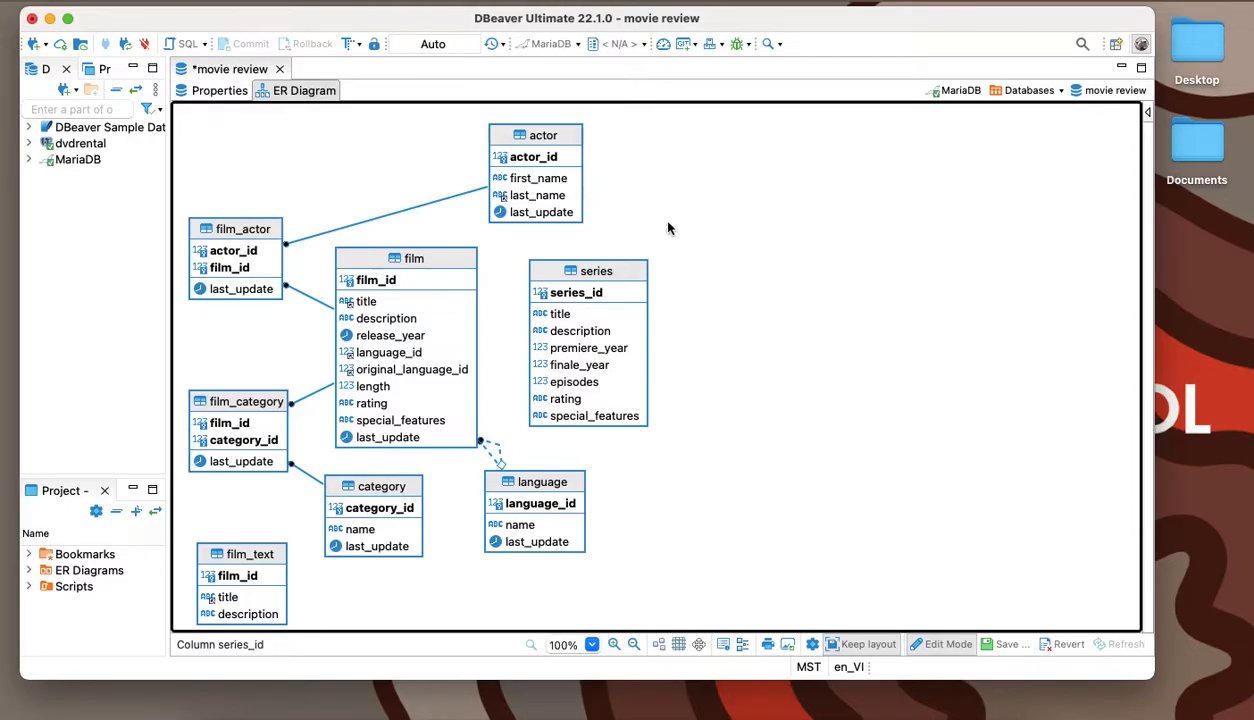
Step: Bring up and dismiss the series_id context menu without choosing an action
right_click(668, 228)
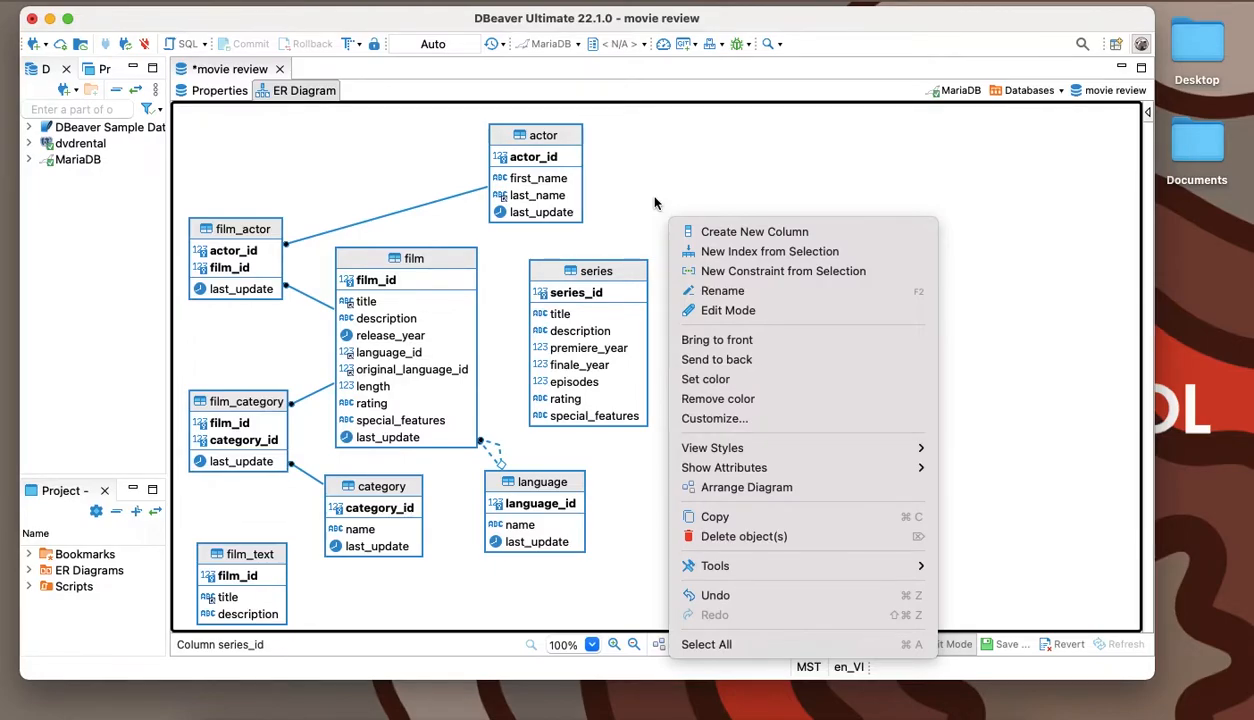
left_click(656, 204)
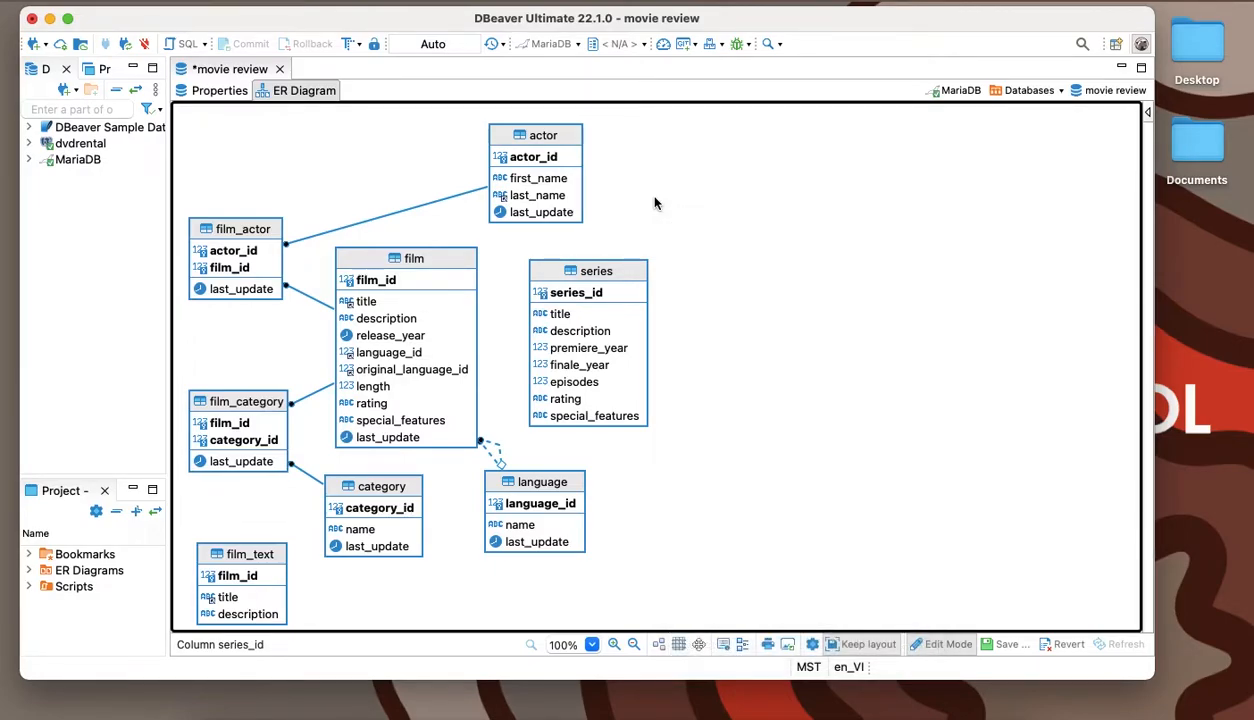
mouse_move(764, 206)
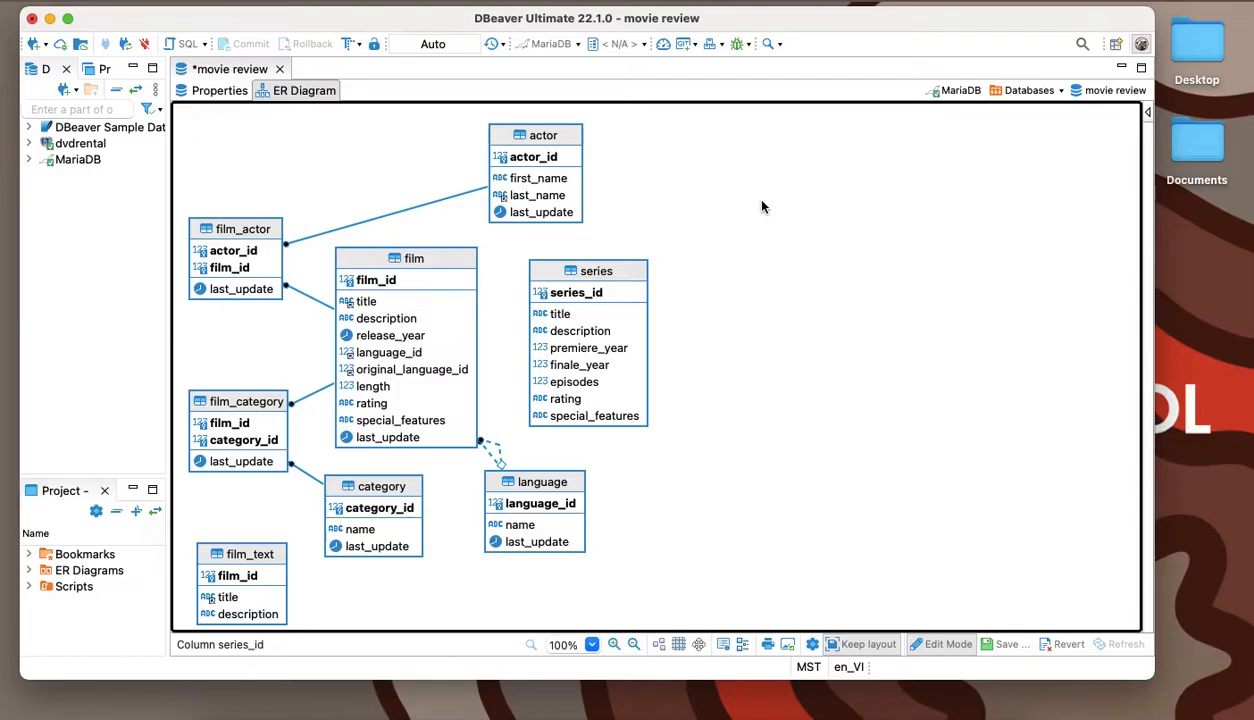
mouse_move(732, 216)
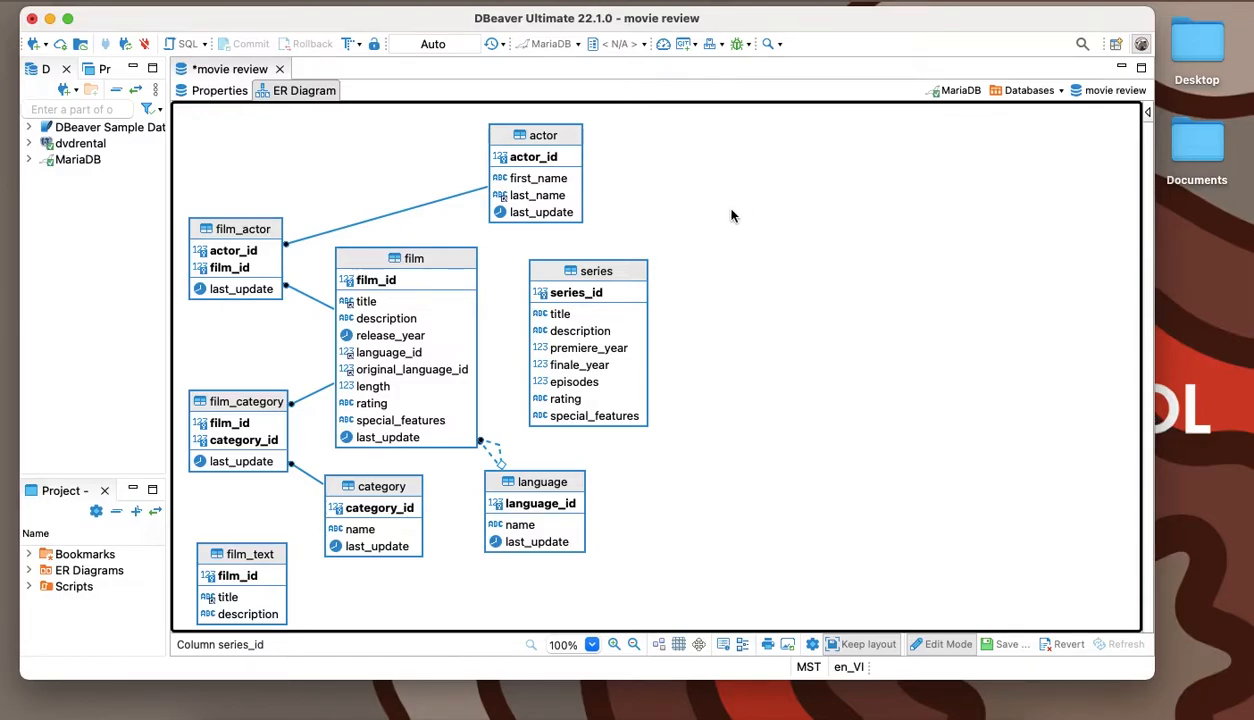
mouse_move(666, 228)
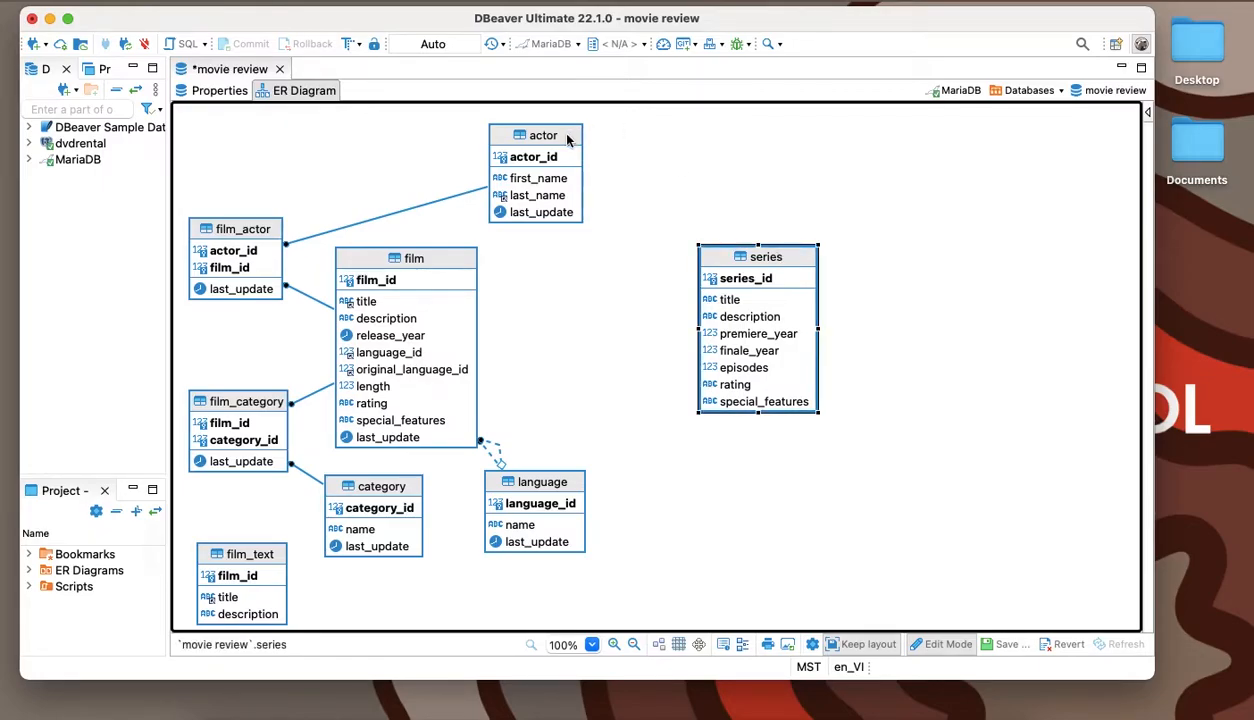
left_click(544, 136)
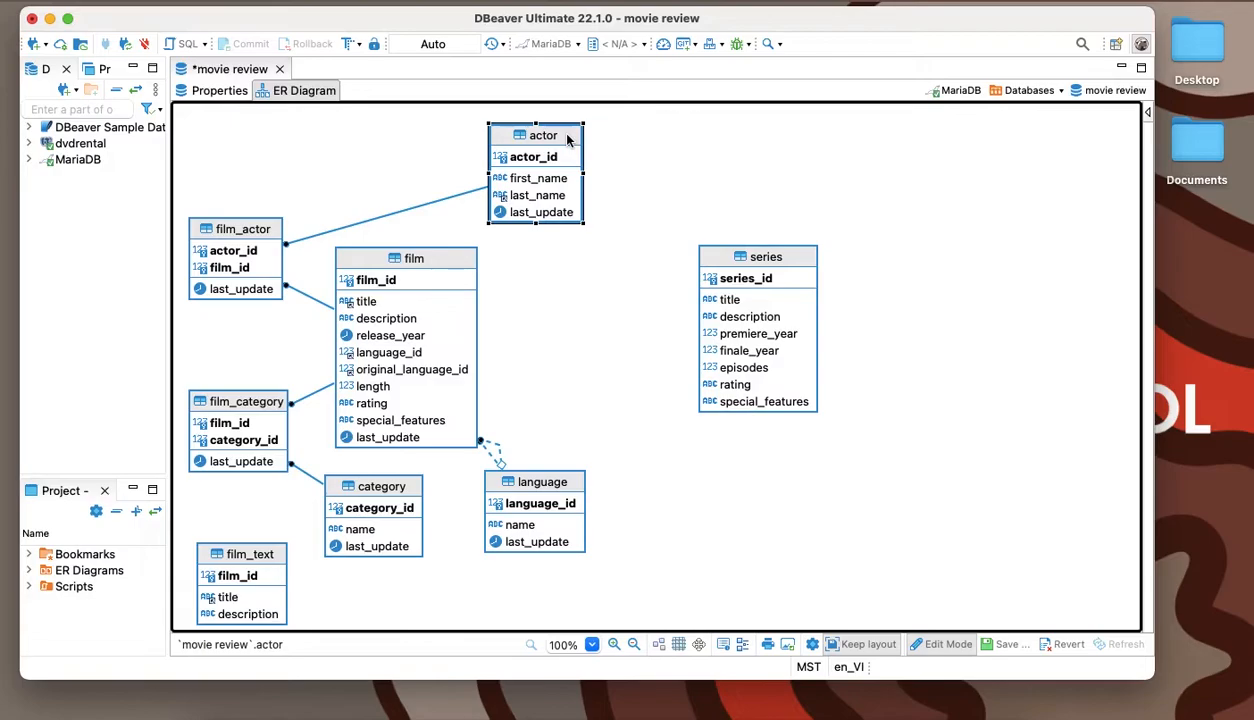
left_click(612, 252)
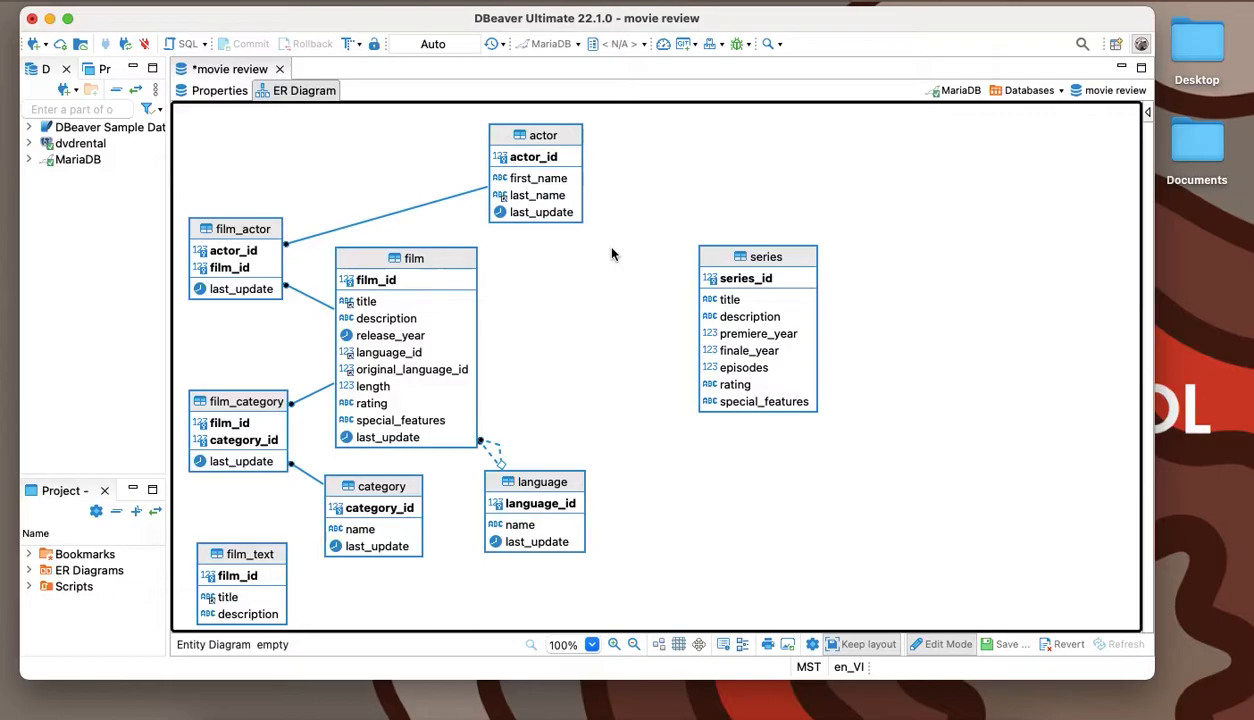
left_click(236, 228)
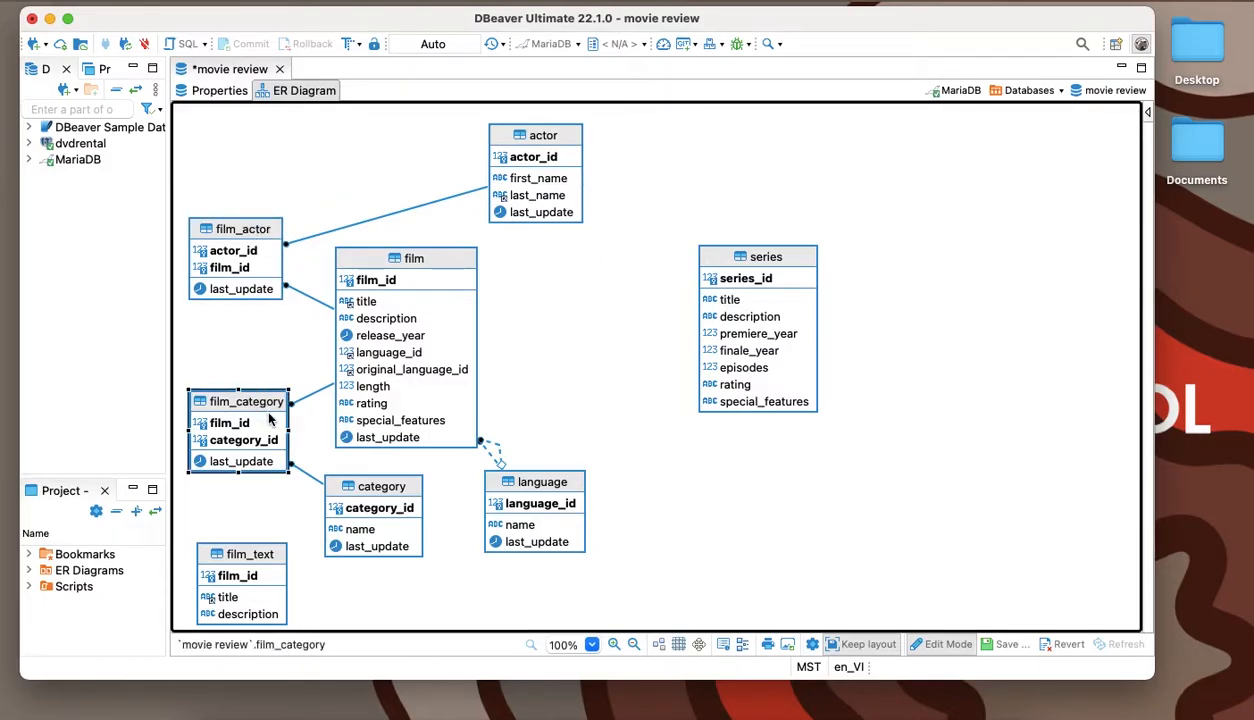
left_click(548, 330)
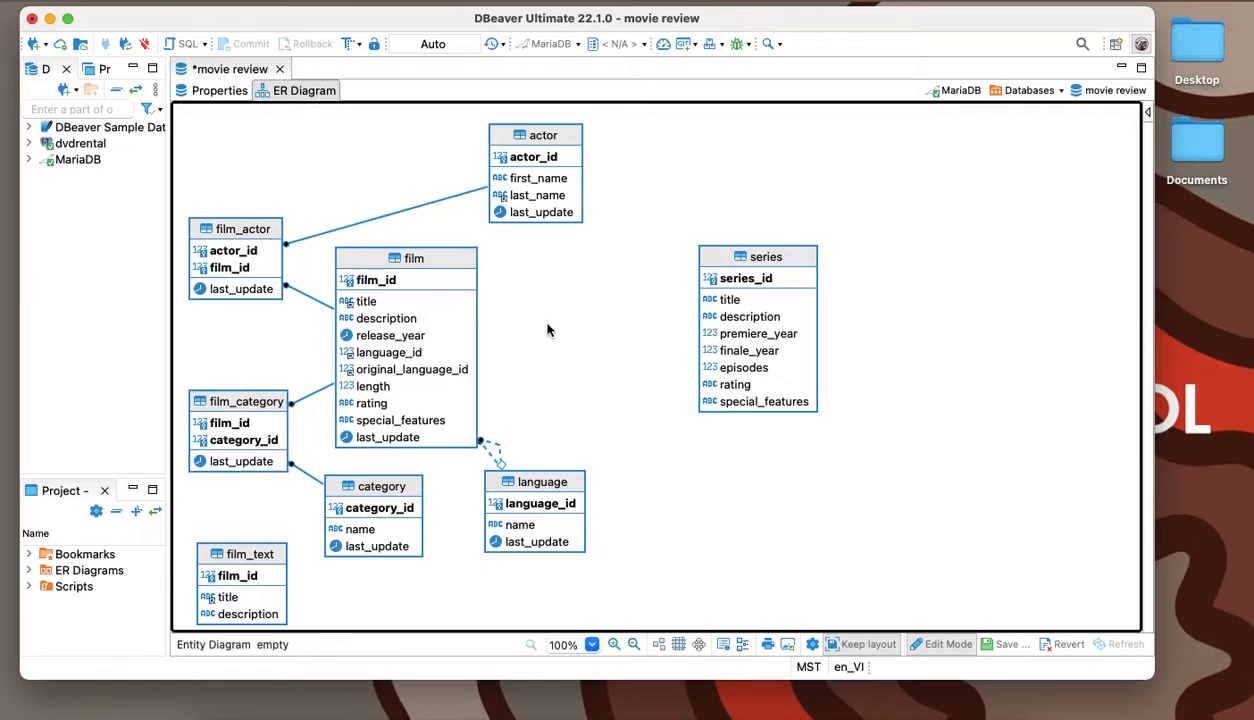
mouse_move(510, 254)
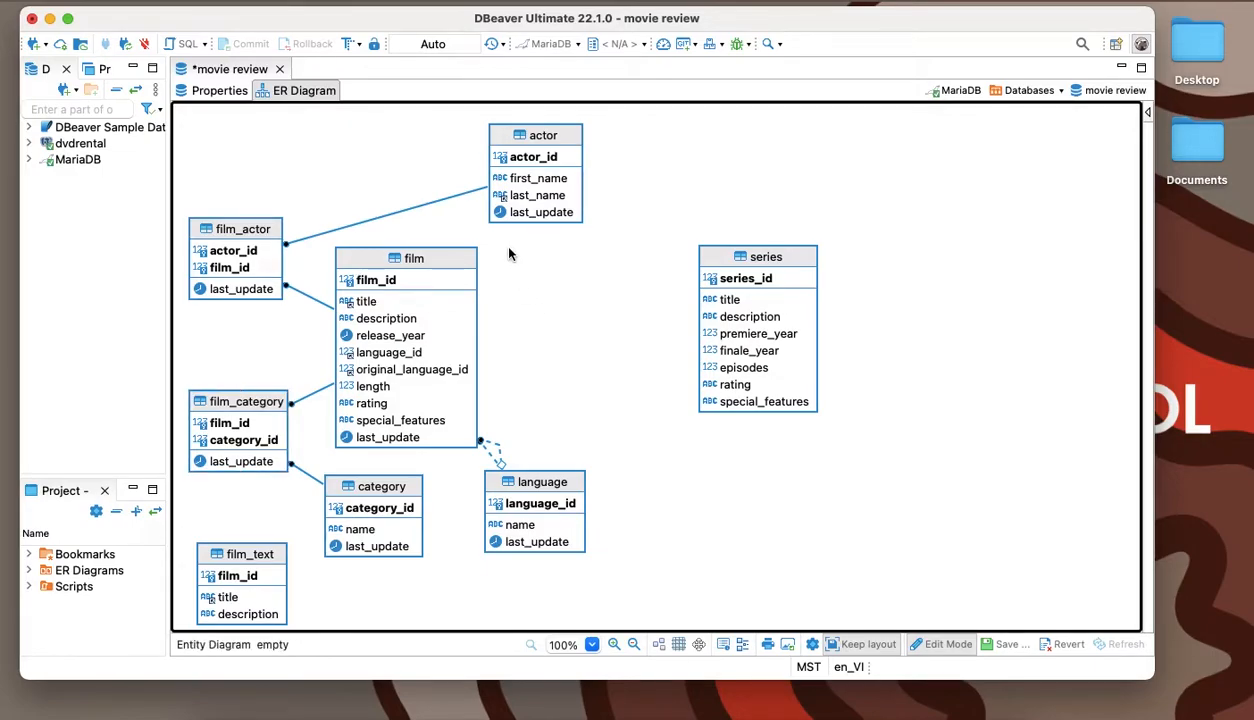
mouse_move(508, 248)
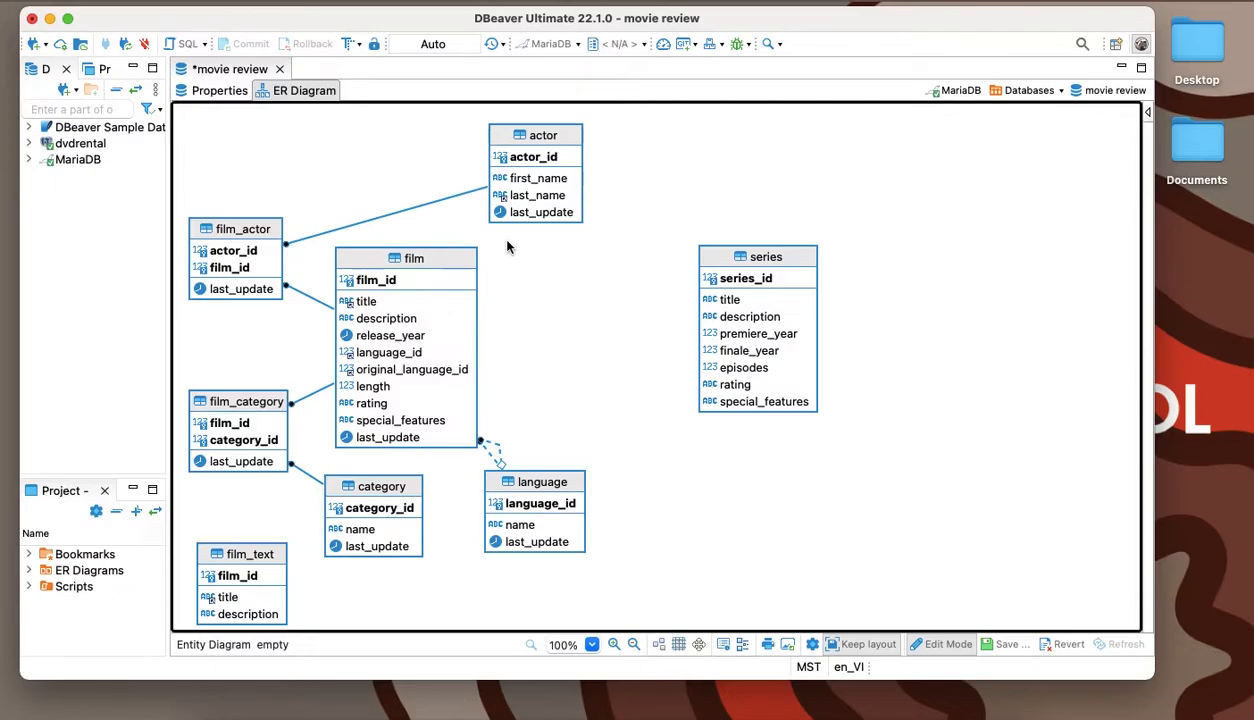
Step: Create a new table on the empty canvas and name it series_actor
right_click(508, 248)
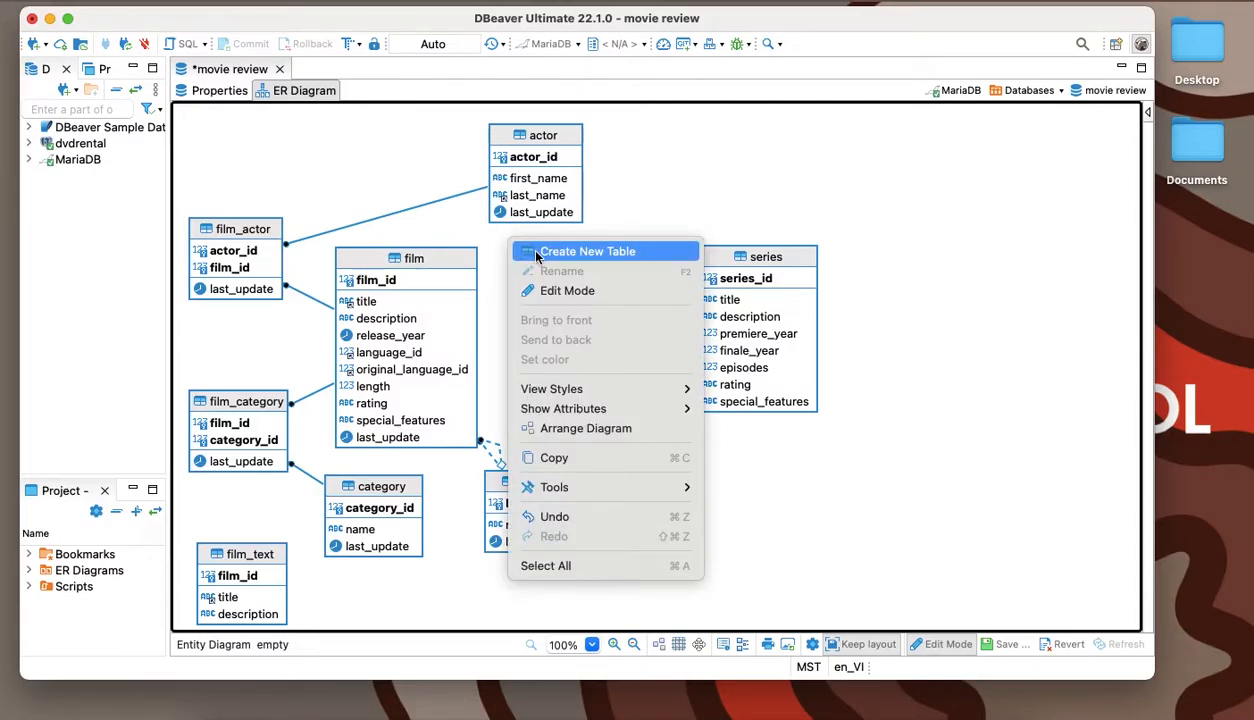
left_click(588, 252)
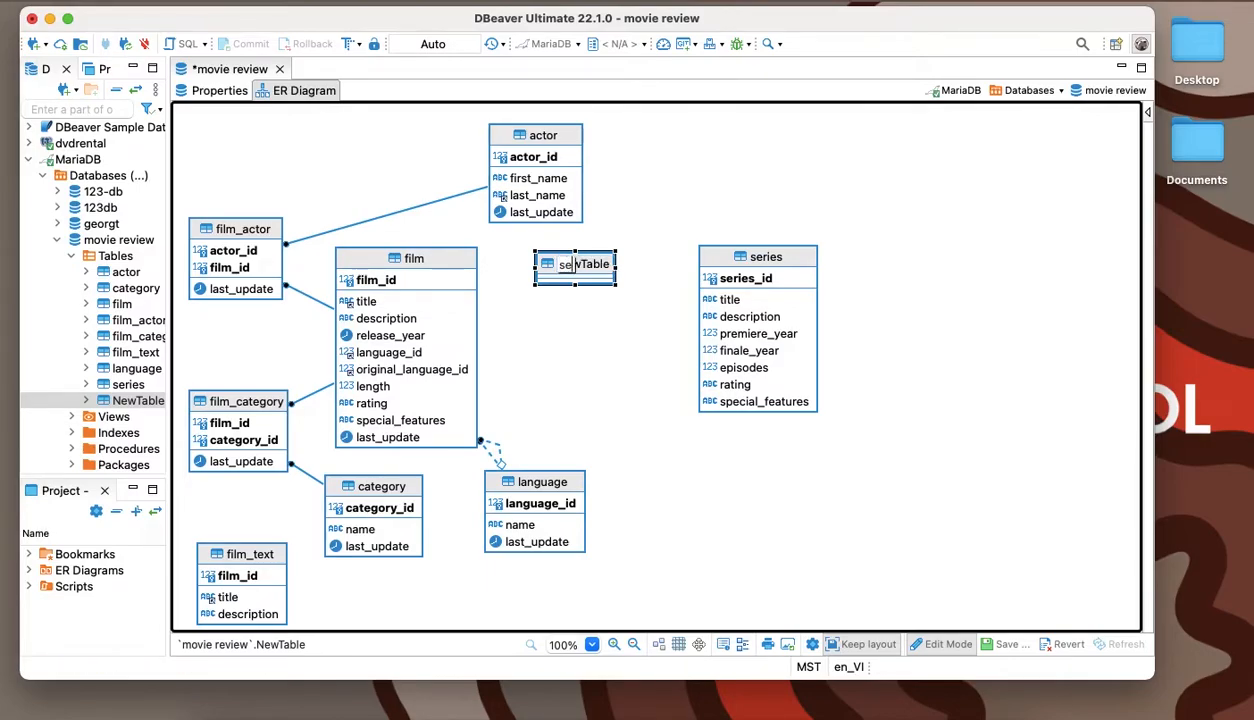
type("series_actor")
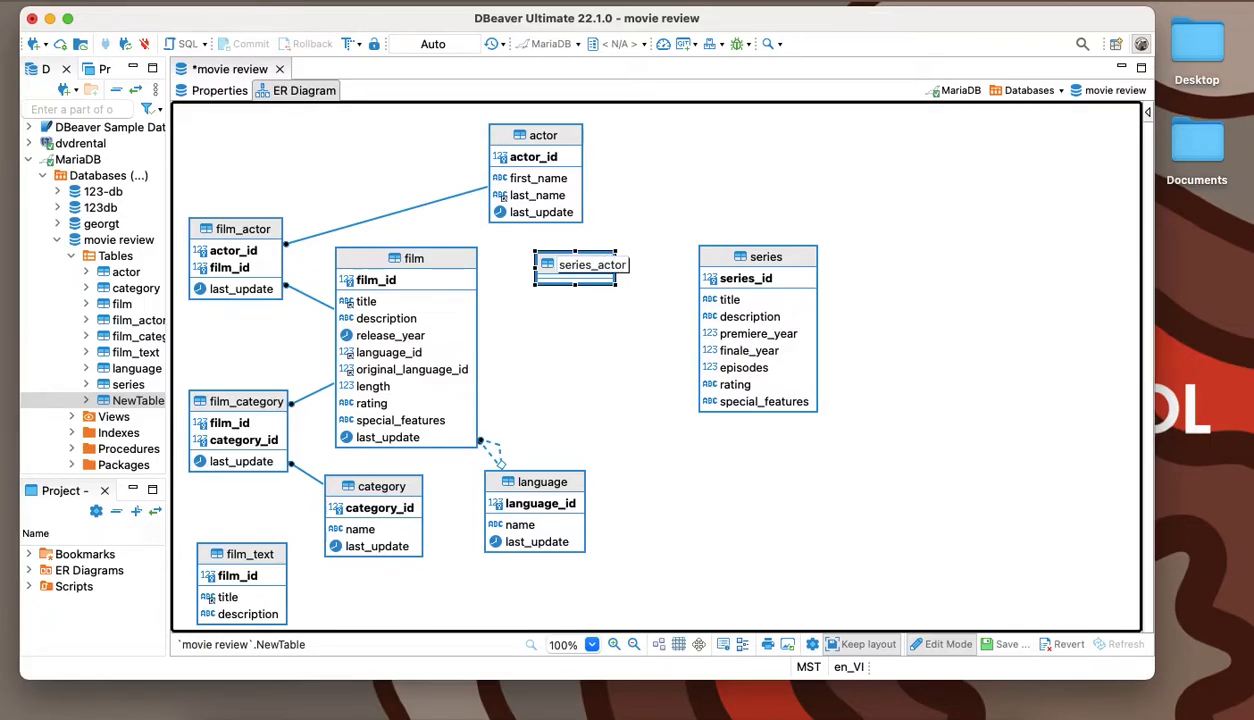
Step: Add an actor_id column of type SMALLINT UNSIGNED to series_actor
right_click(580, 264)
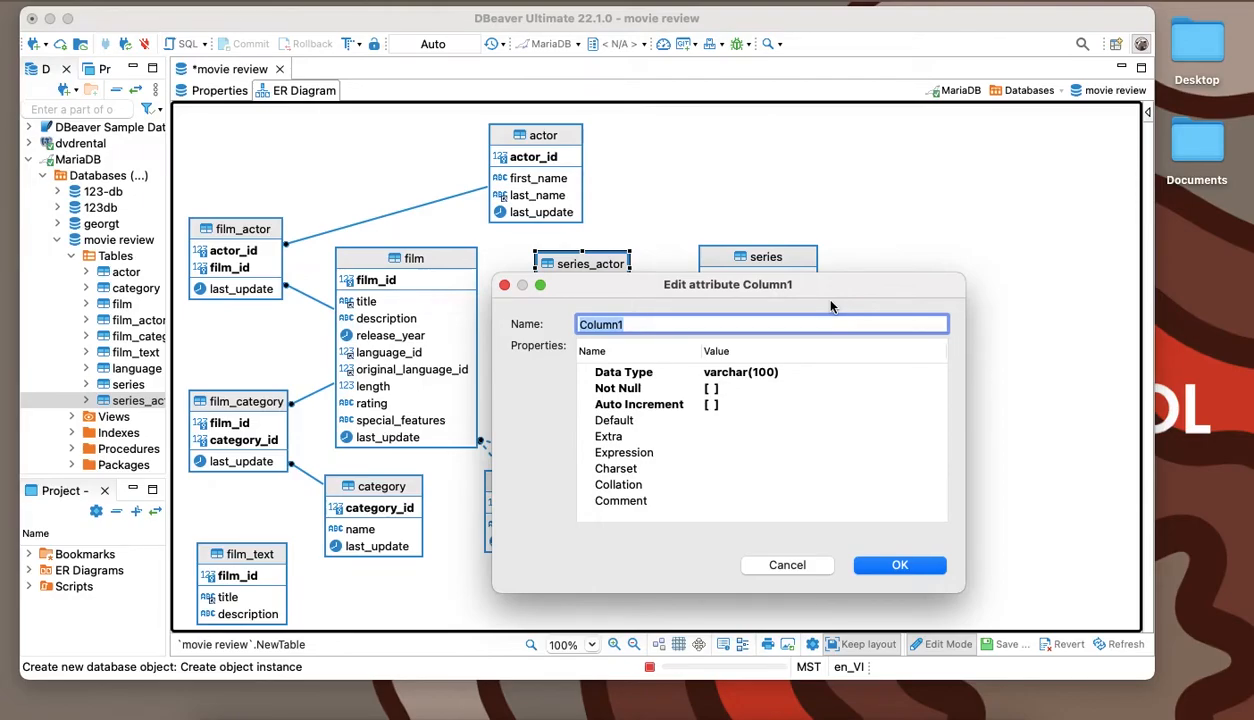
type("actor")
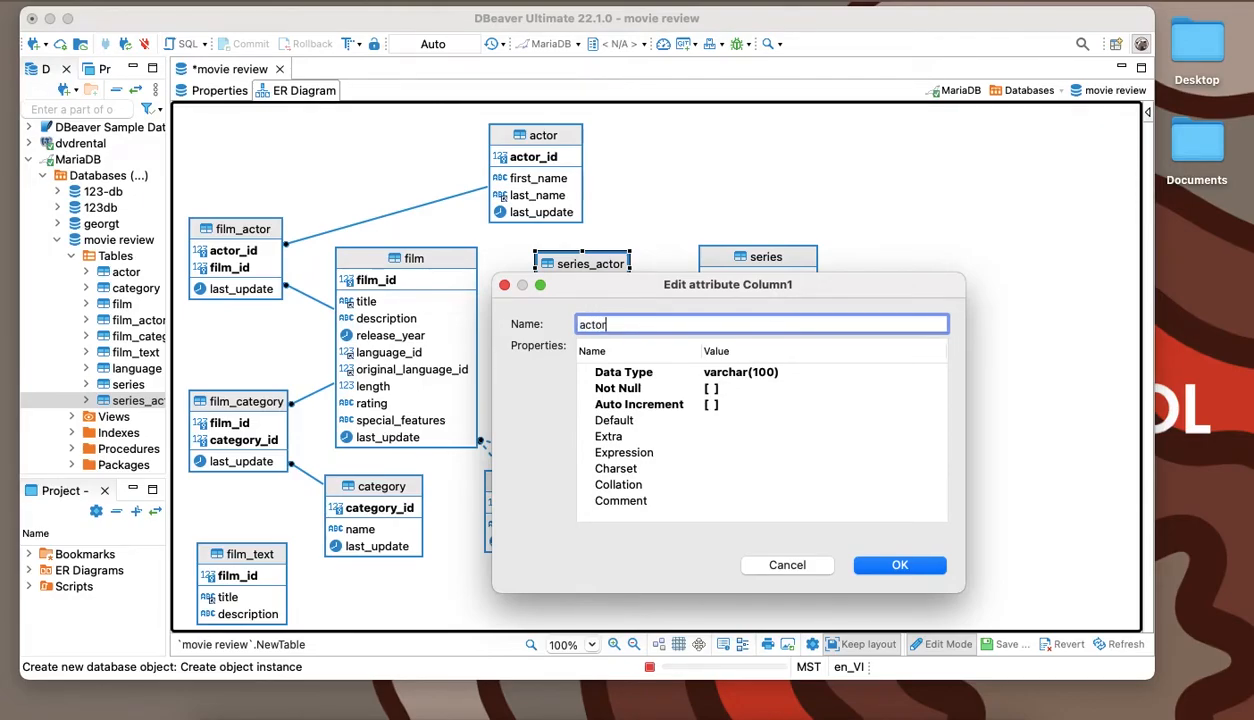
type("_id")
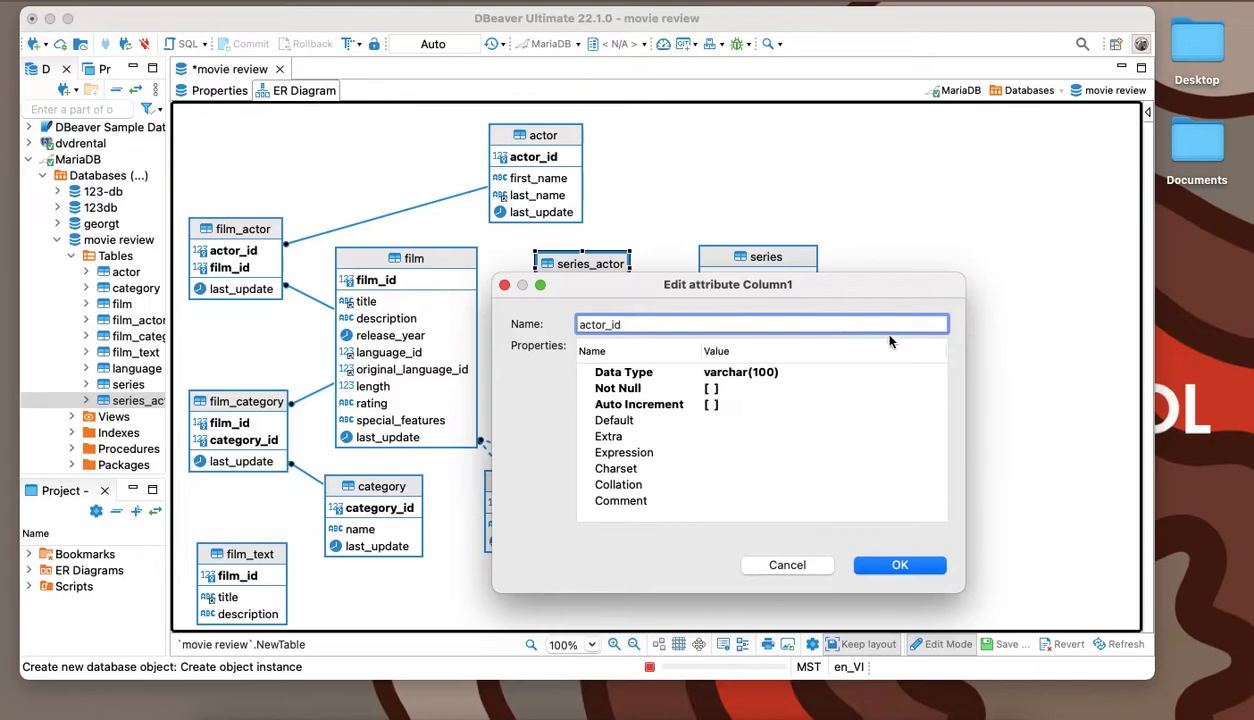
left_click(940, 370)
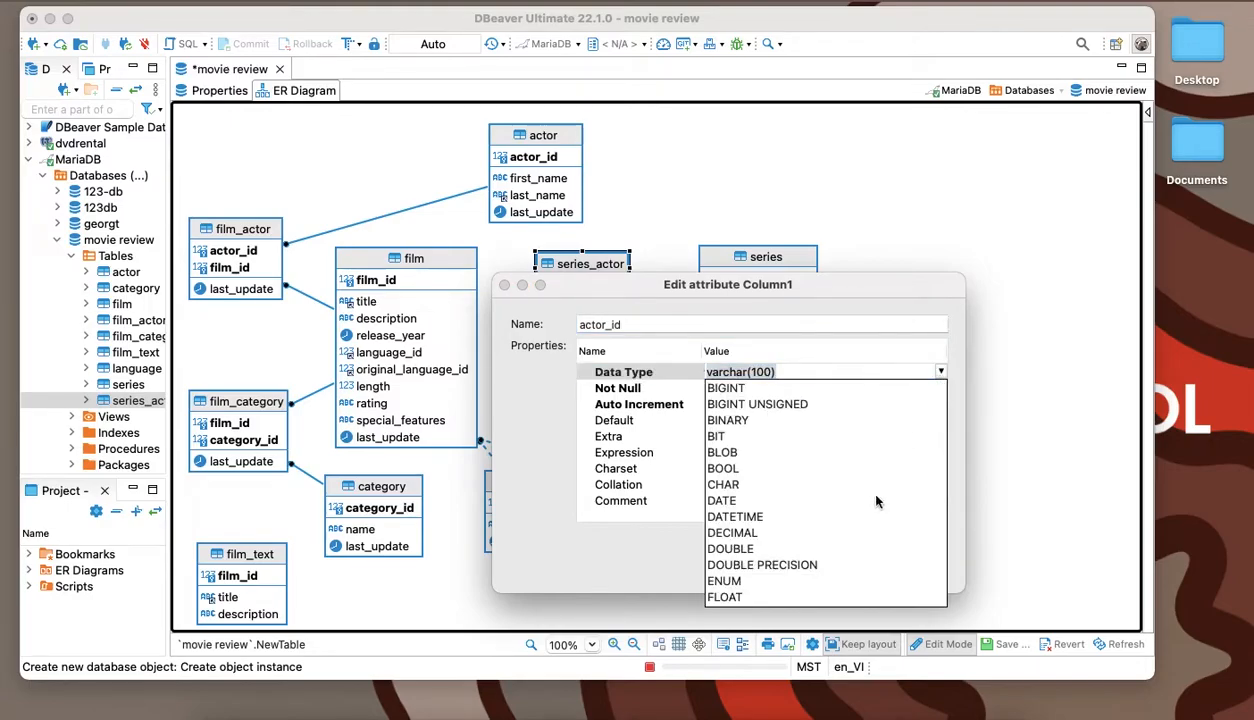
scroll("down", 3)
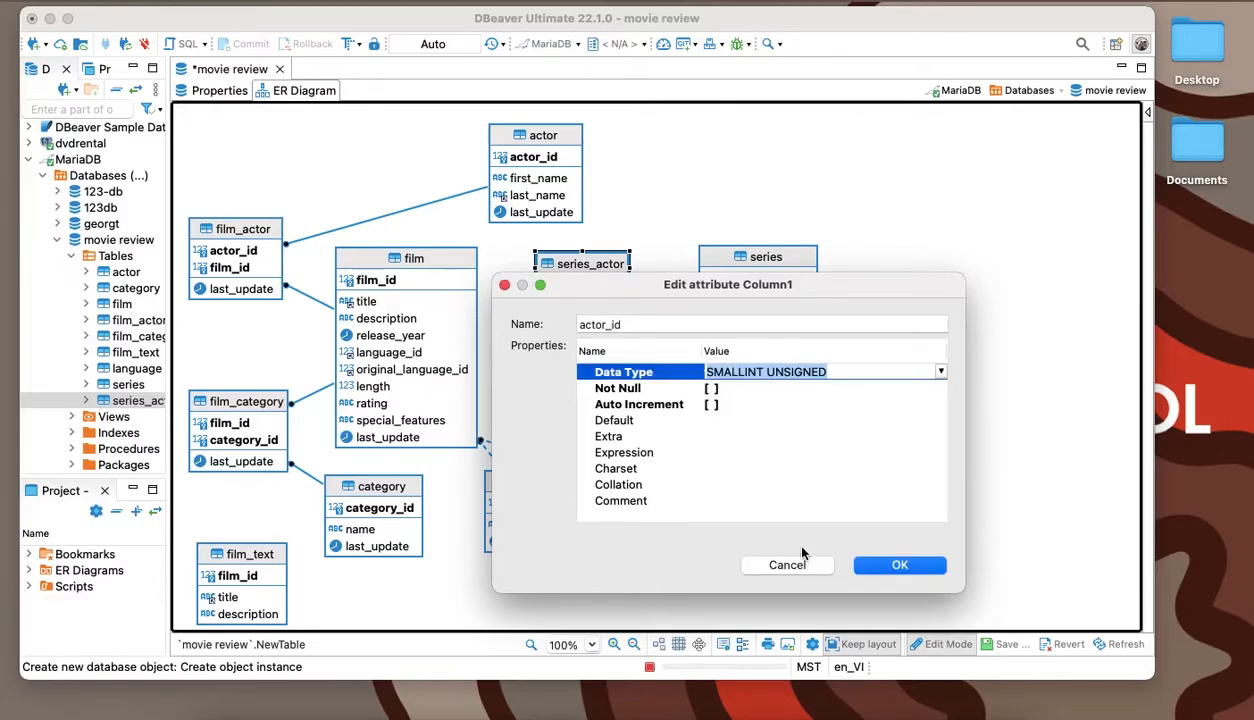
left_click(616, 388)
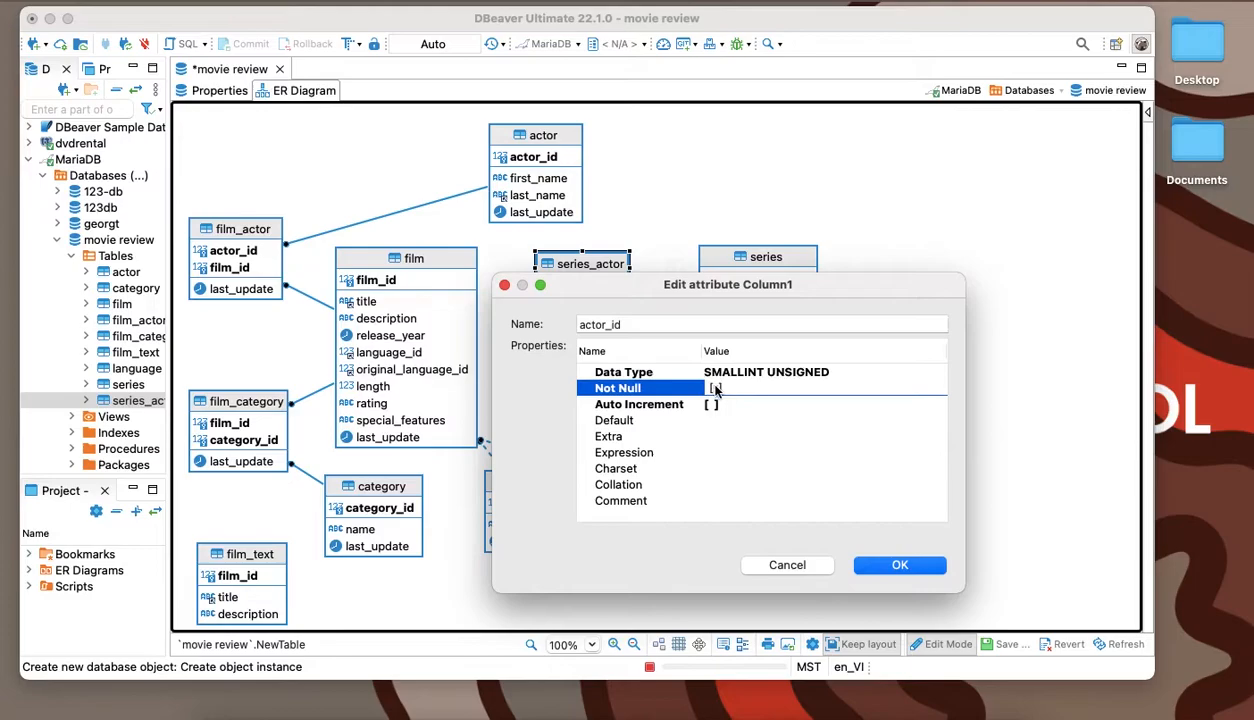
left_click(898, 564)
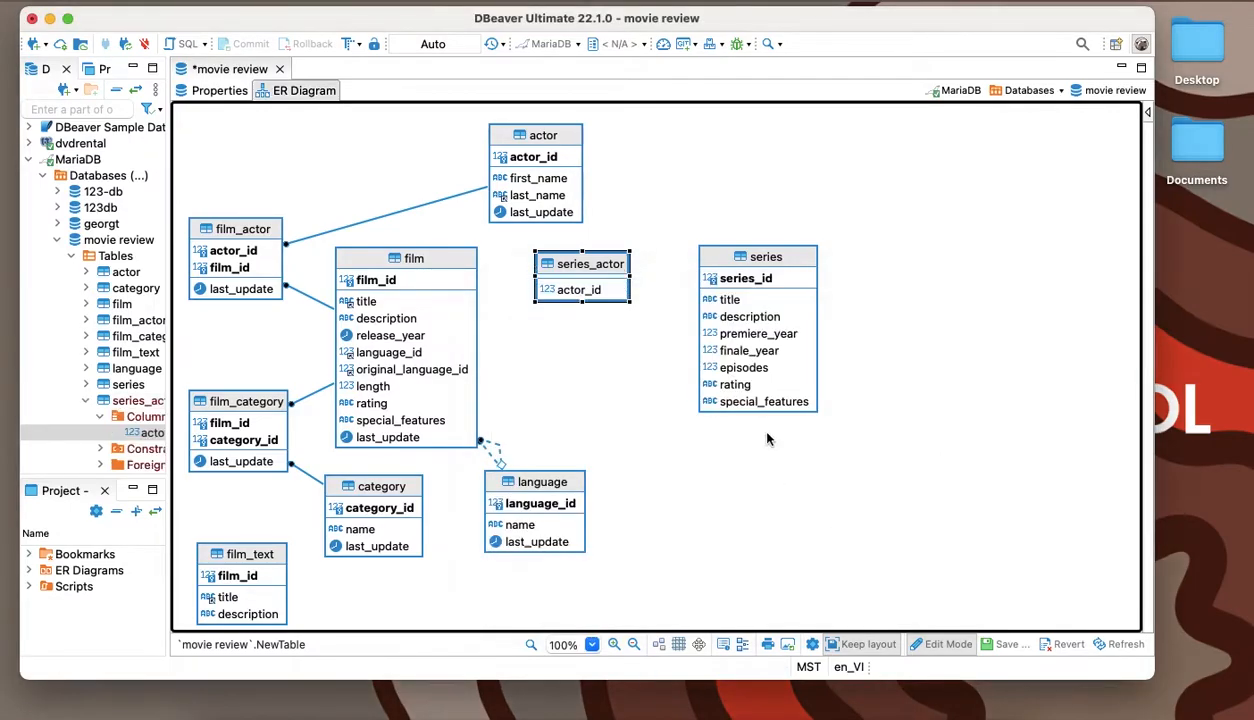
Step: Create a PRIMARY KEY constraint on series_actor covering both actor_id and series_id
right_click(582, 270)
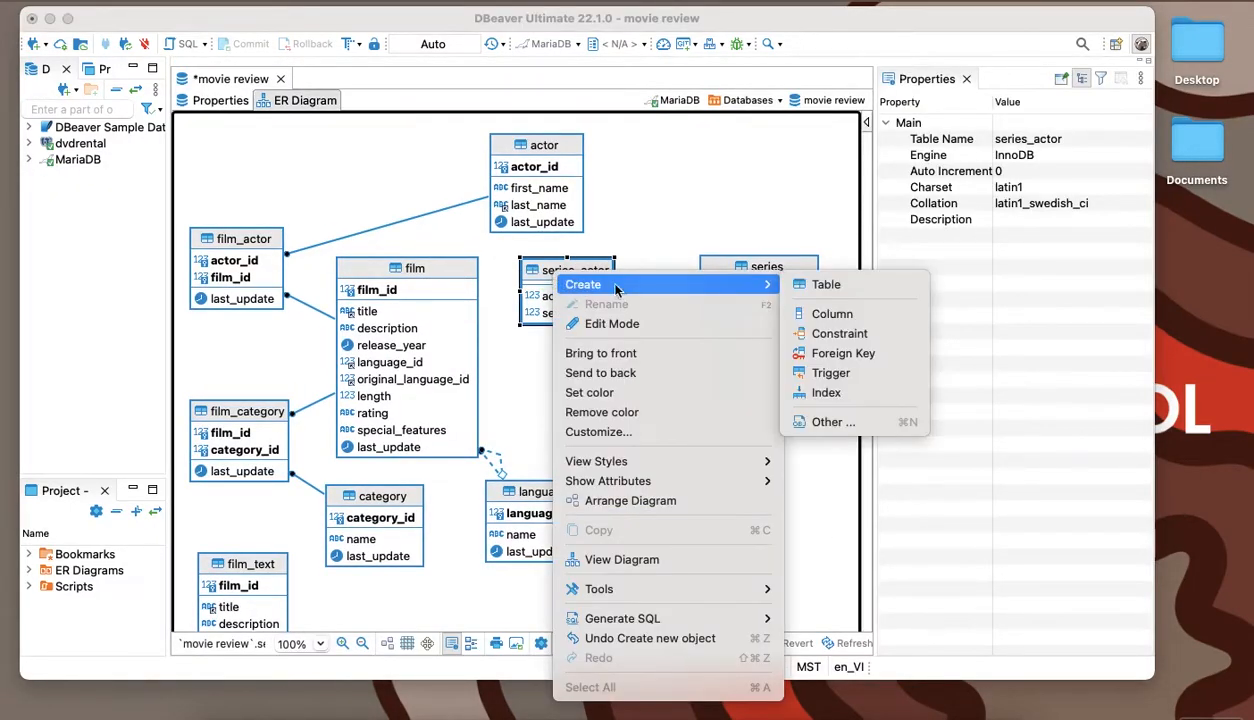
left_click(838, 332)
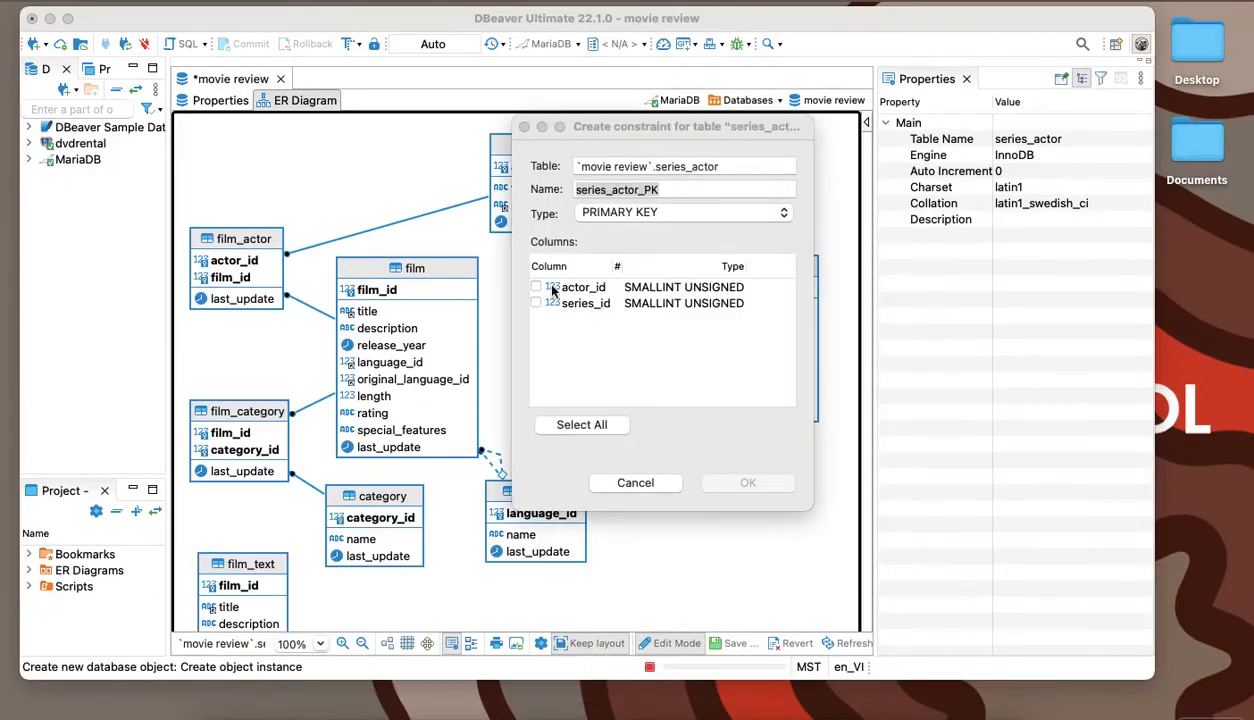
left_click(580, 424)
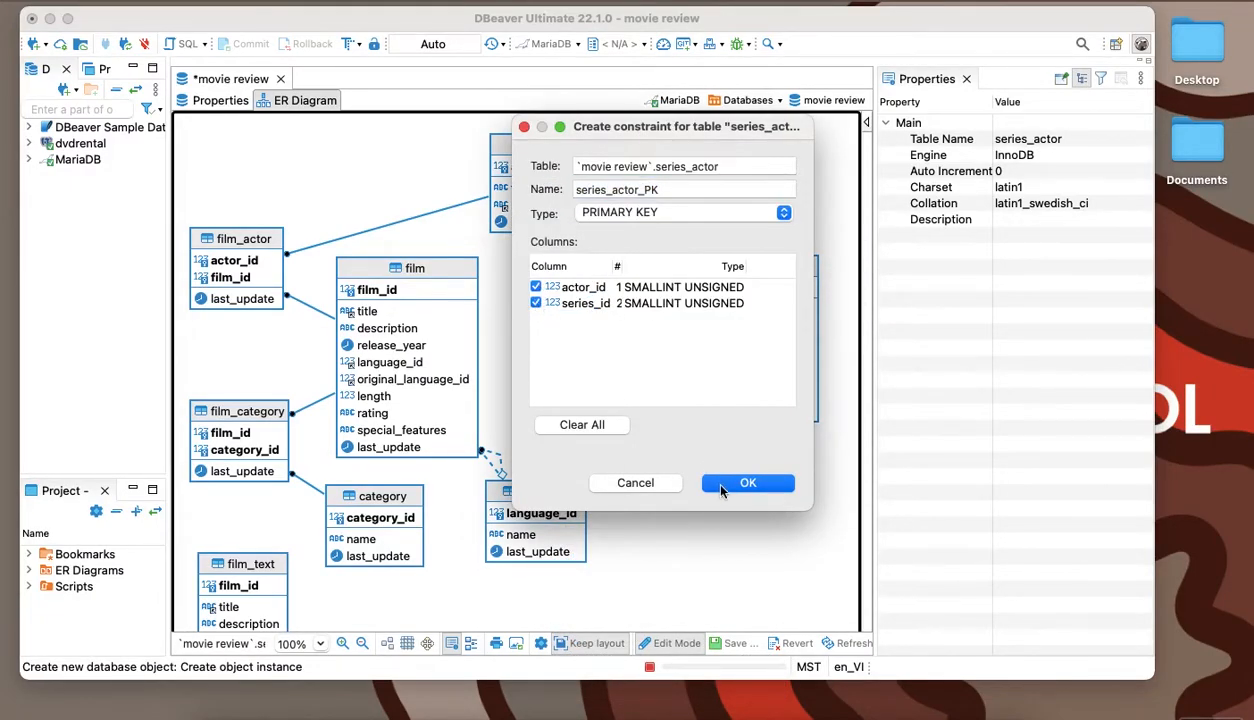
left_click(748, 482)
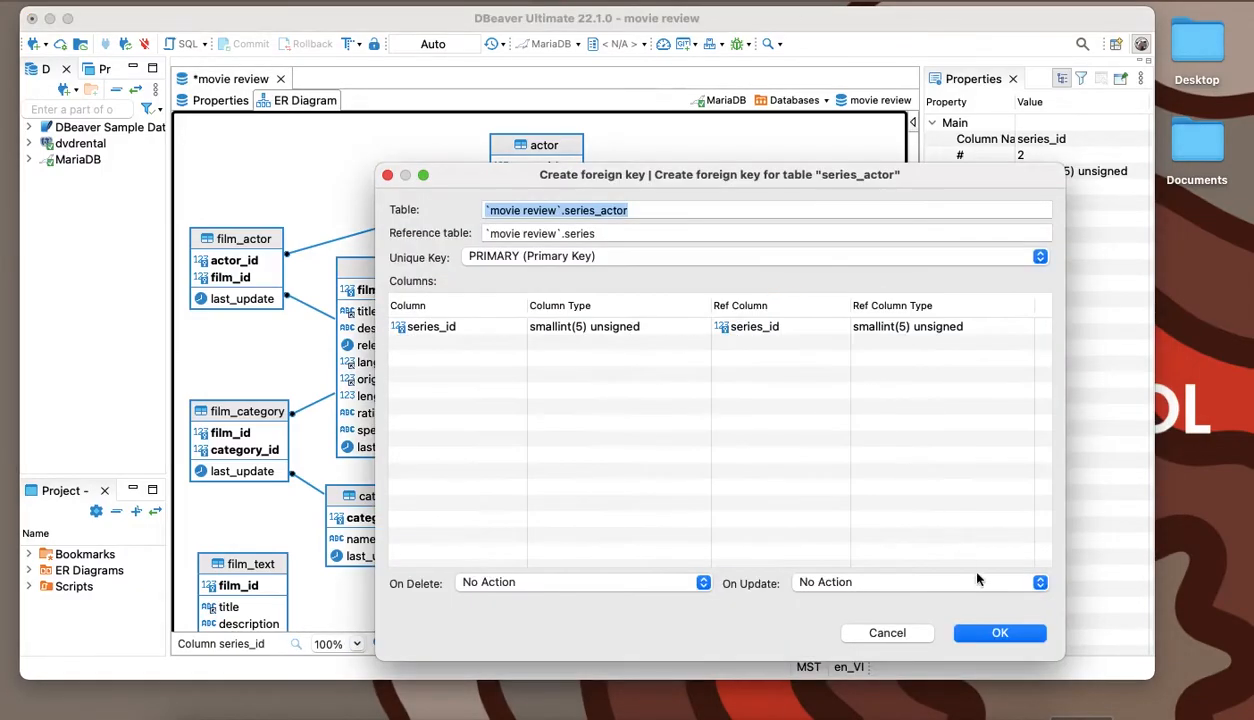
Step: Confirm the series_id foreign key to series and review series_actor_actor_FK
left_click(998, 632)
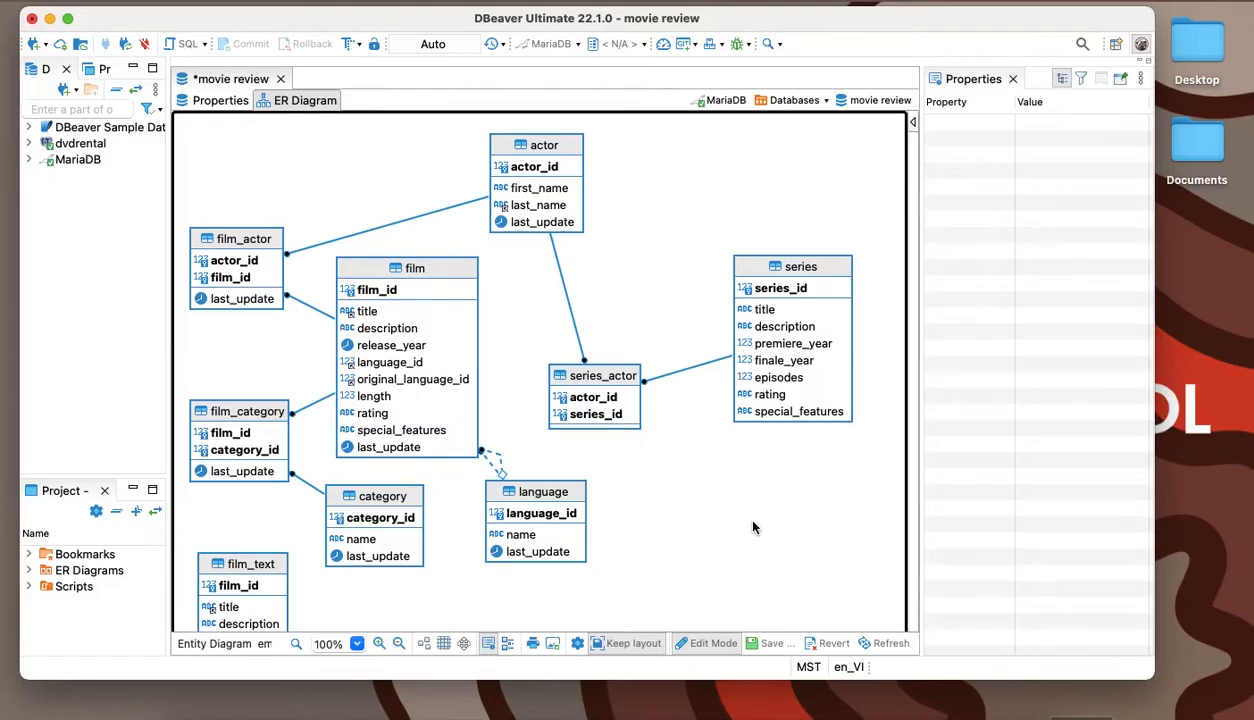
mouse_move(770, 672)
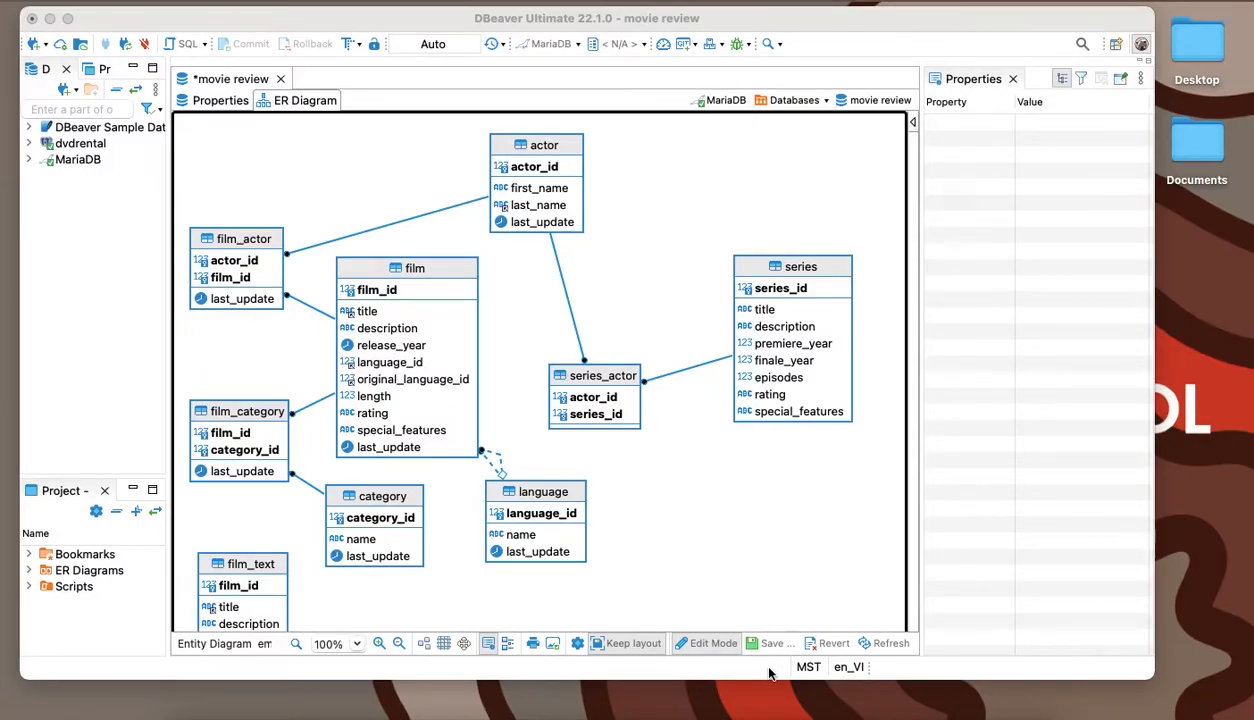
mouse_move(702, 388)
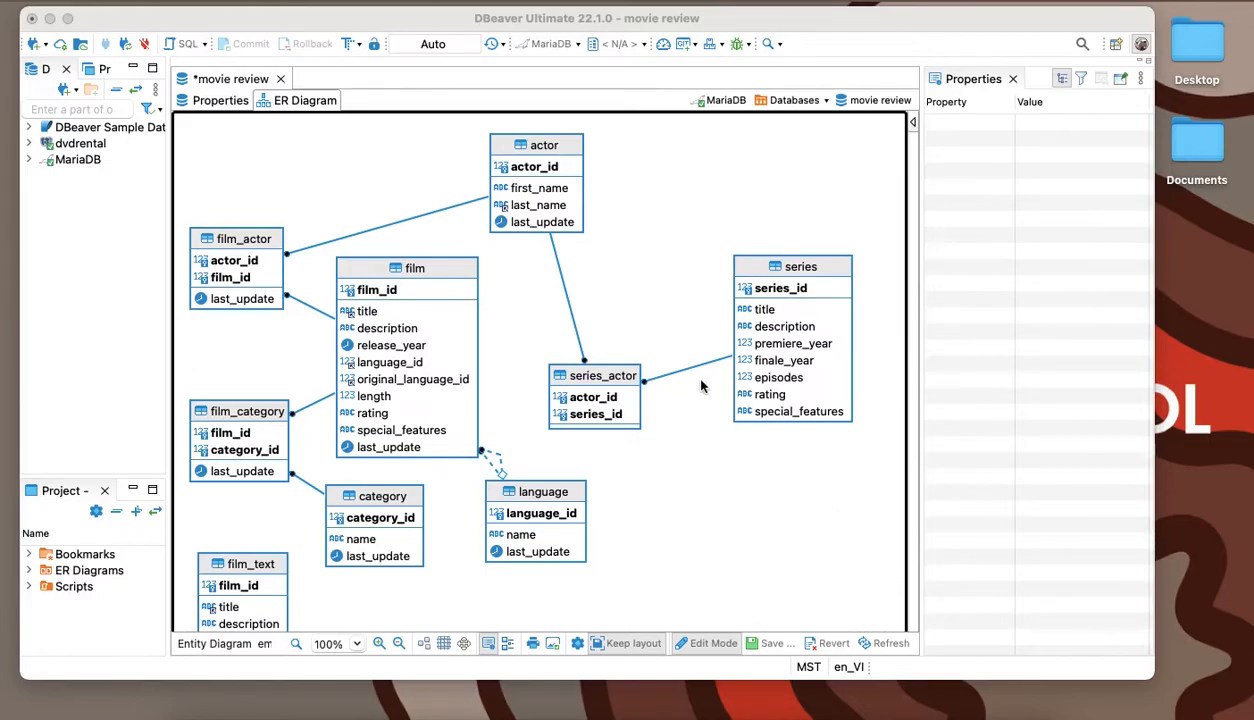
left_click(568, 310)
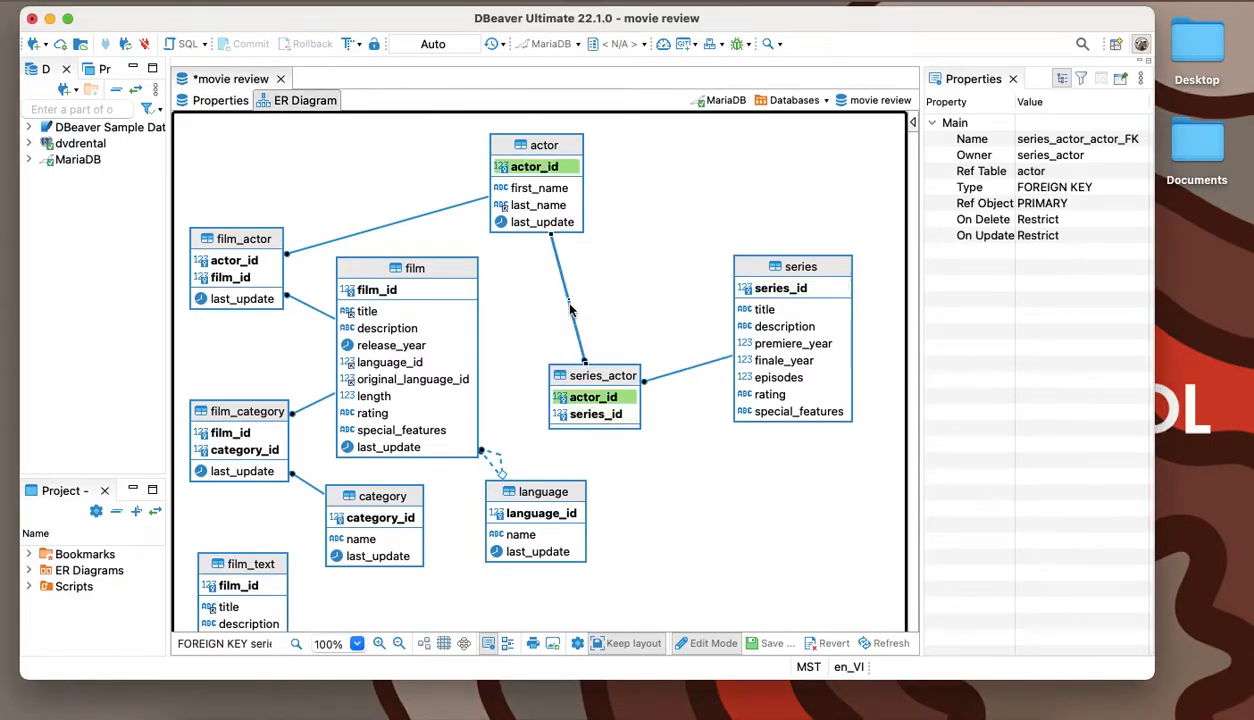
mouse_move(572, 308)
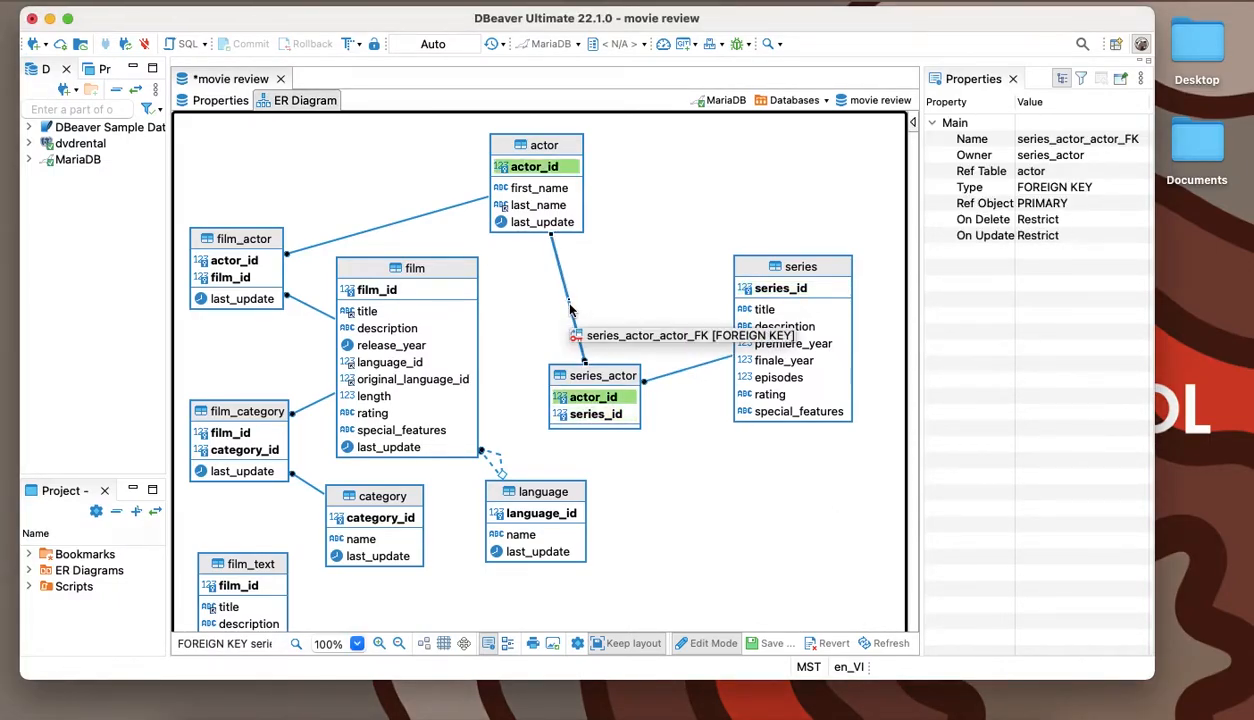
left_click(688, 464)
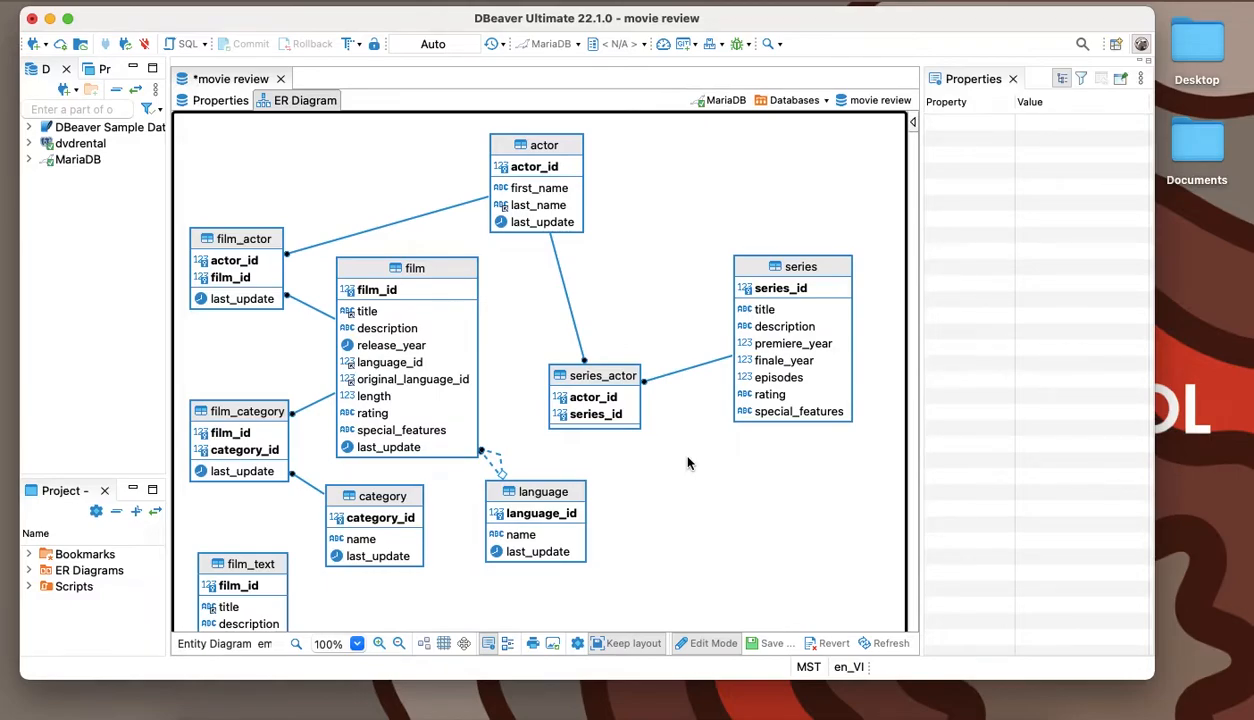
mouse_move(766, 650)
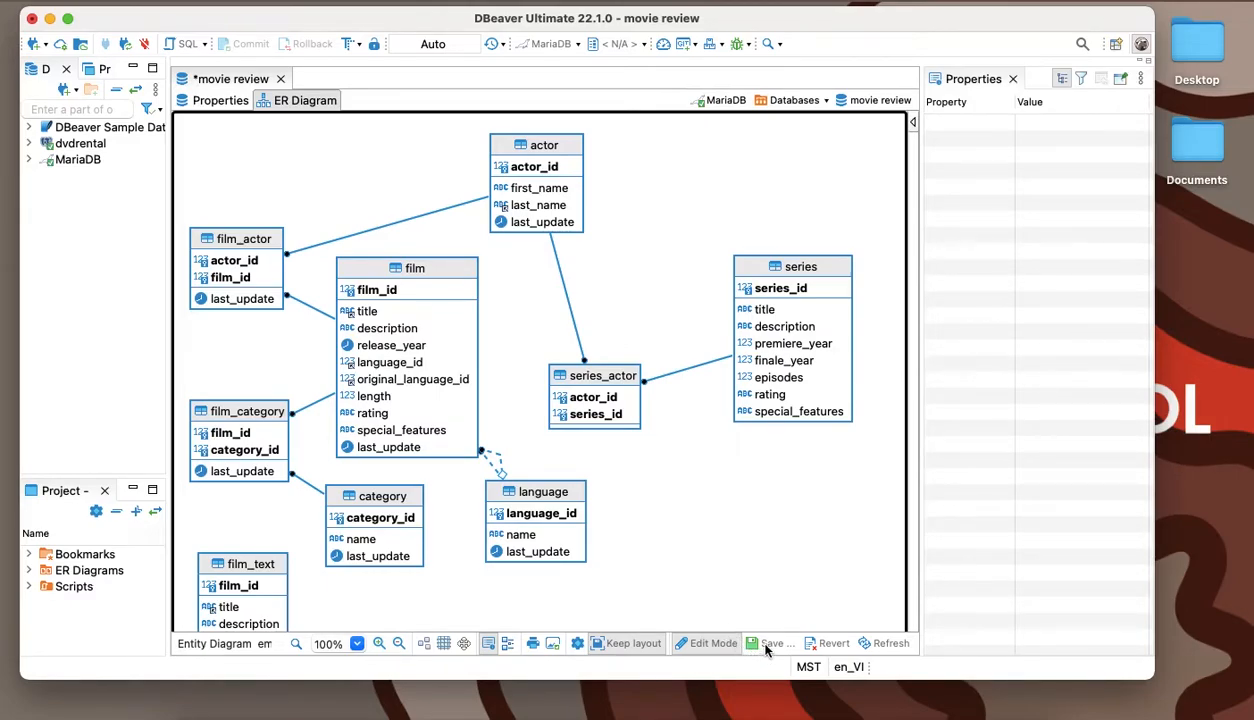
mouse_move(768, 644)
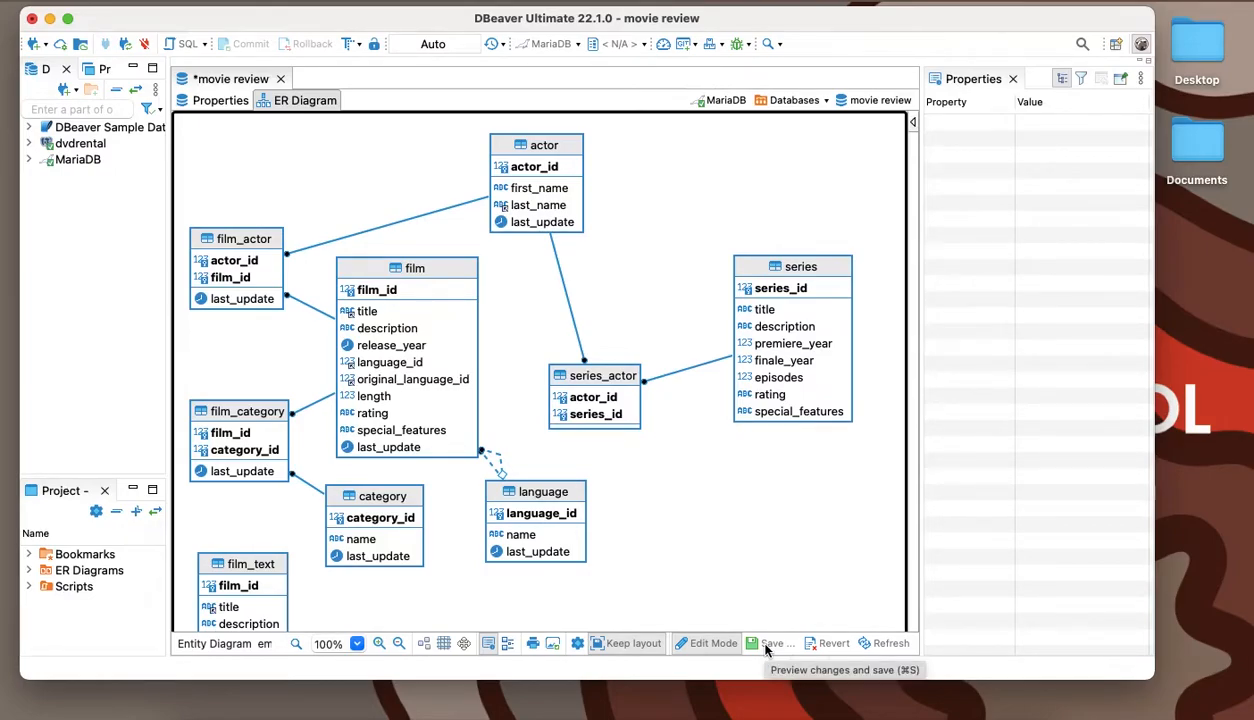
Step: Save the diagram and persist the series_actor change script to the movie review database
left_click(768, 644)
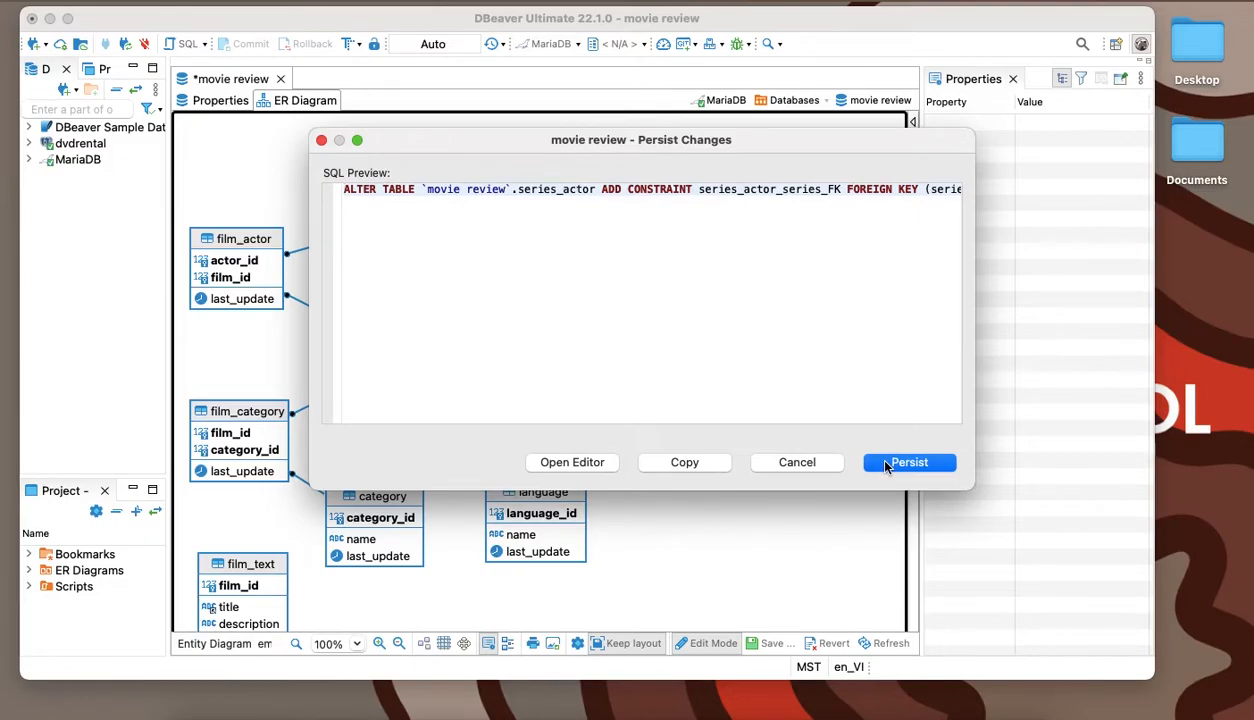
left_click(908, 462)
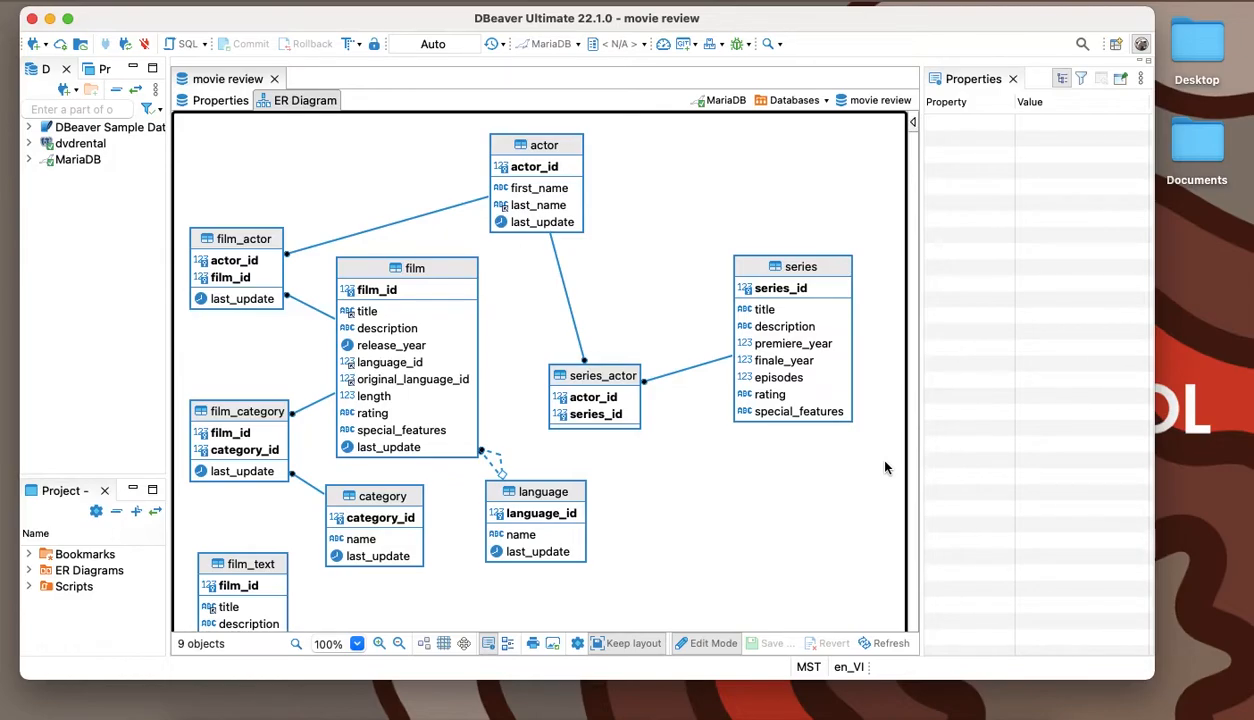
mouse_move(718, 404)
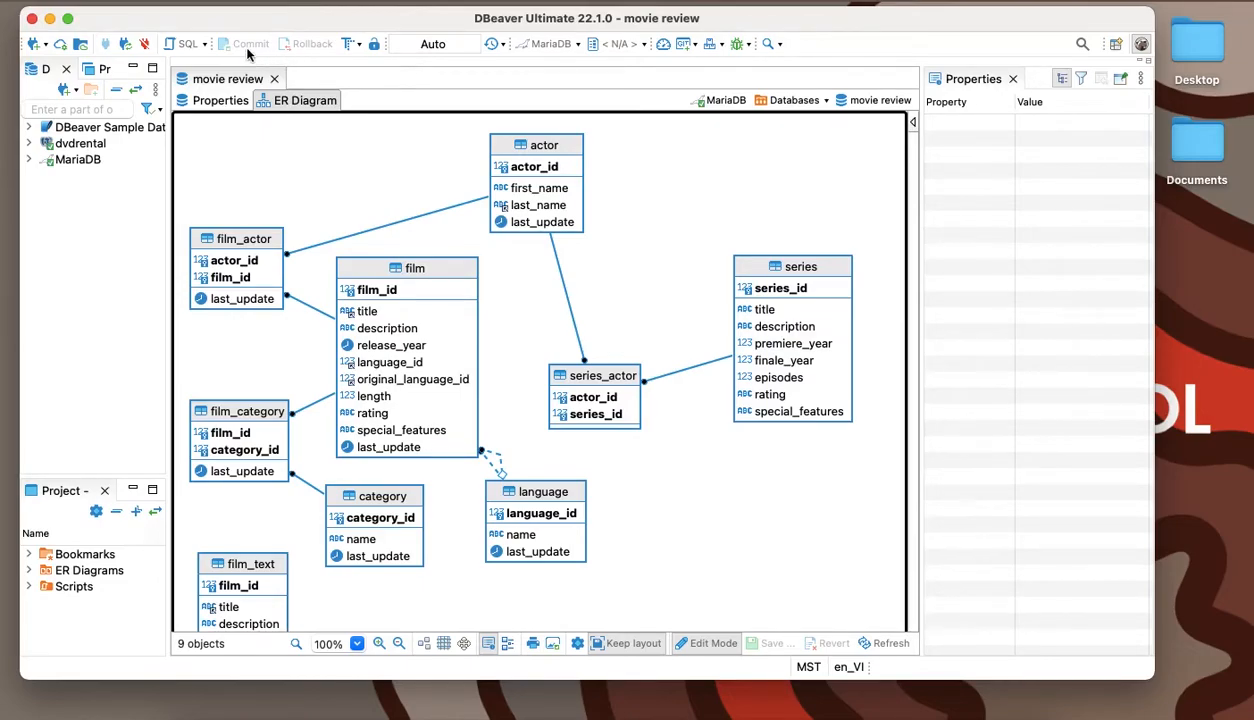
mouse_move(248, 44)
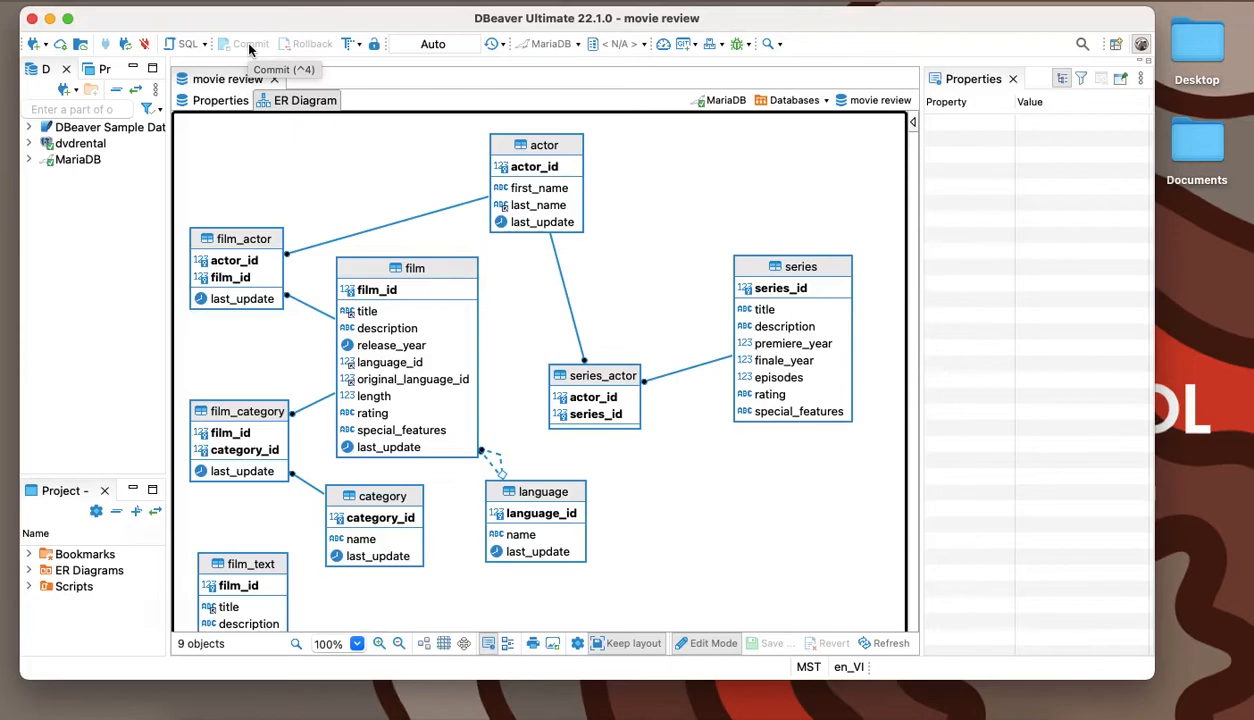
mouse_move(258, 162)
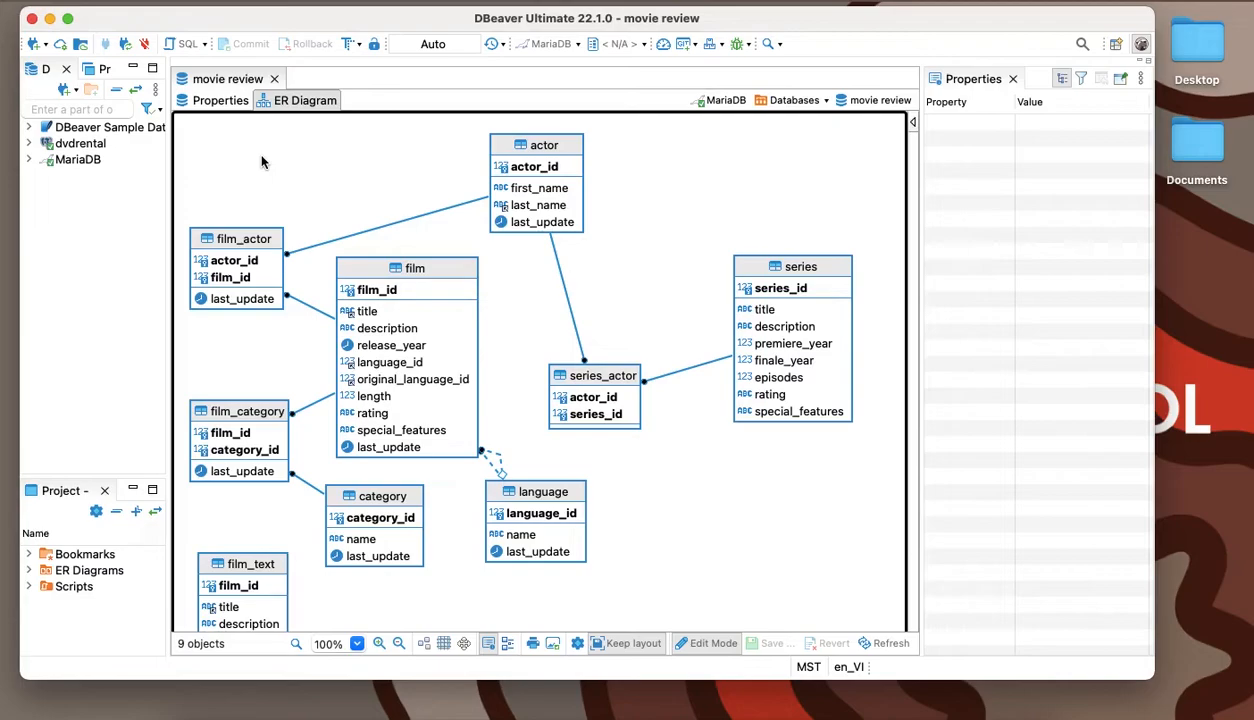
mouse_move(640, 556)
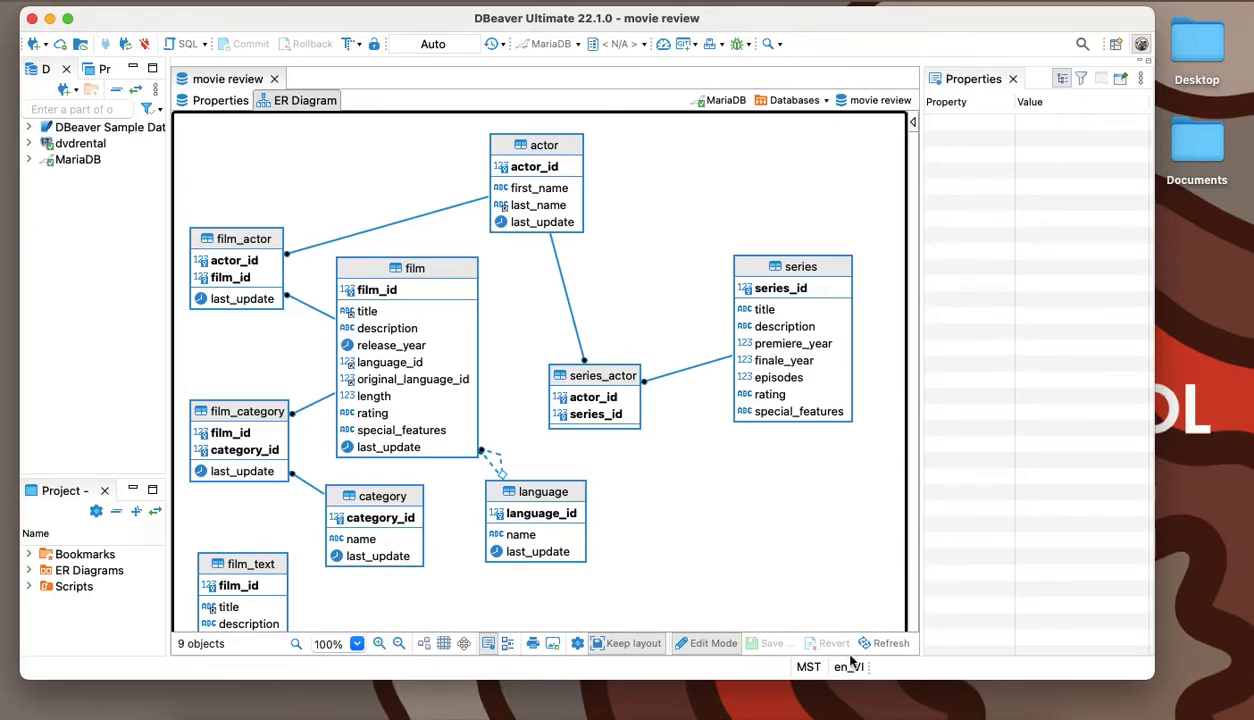
mouse_move(868, 630)
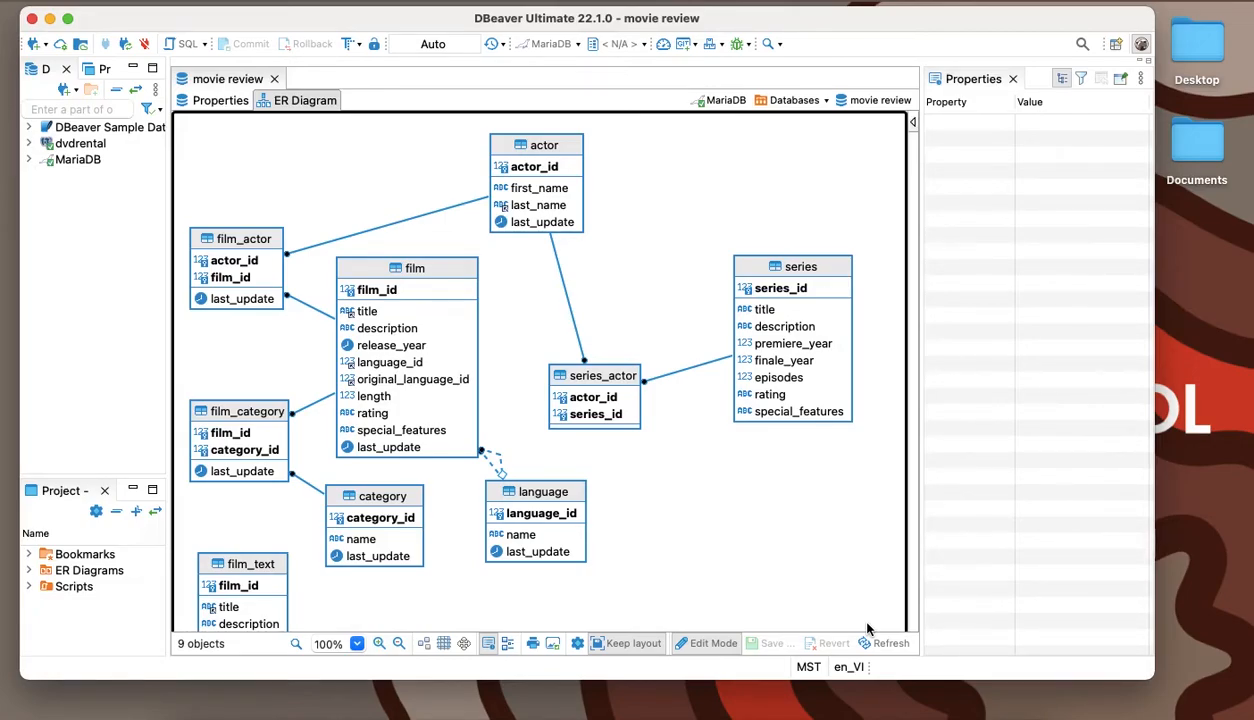
Step: Drag the series_actor table upward to sit between actor and series
left_click(594, 376)
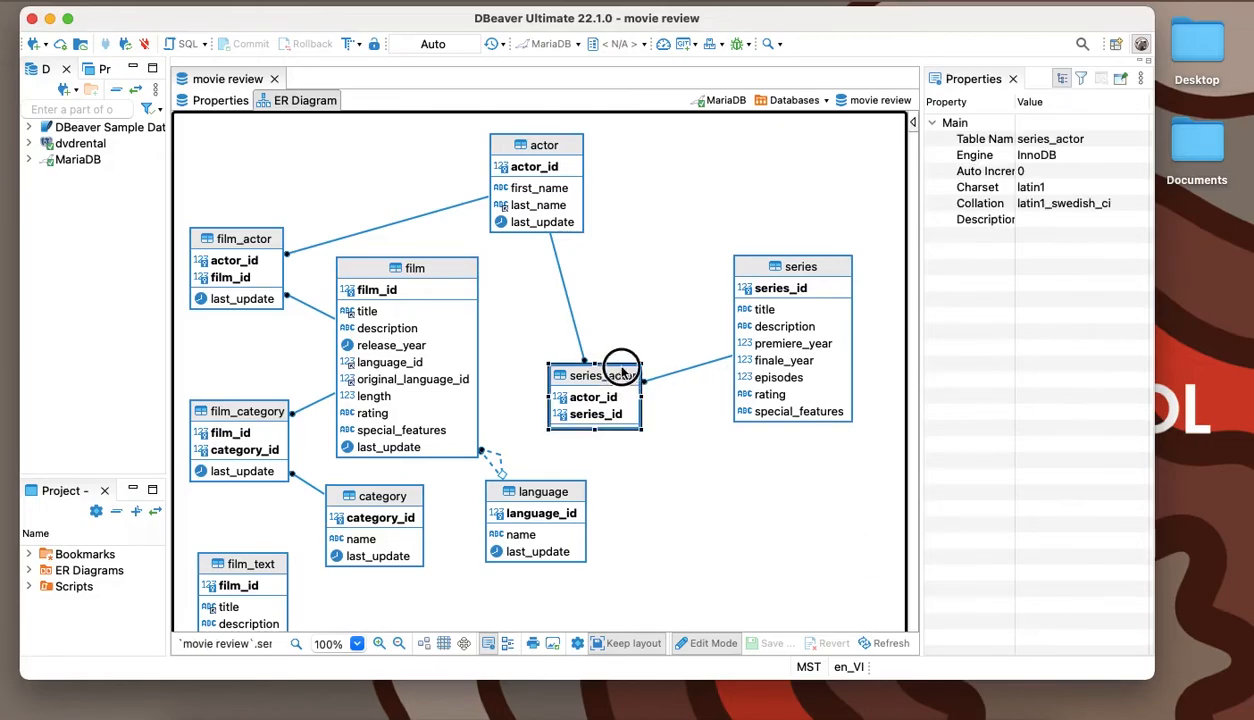
left_click_drag(596, 376, 624, 304)
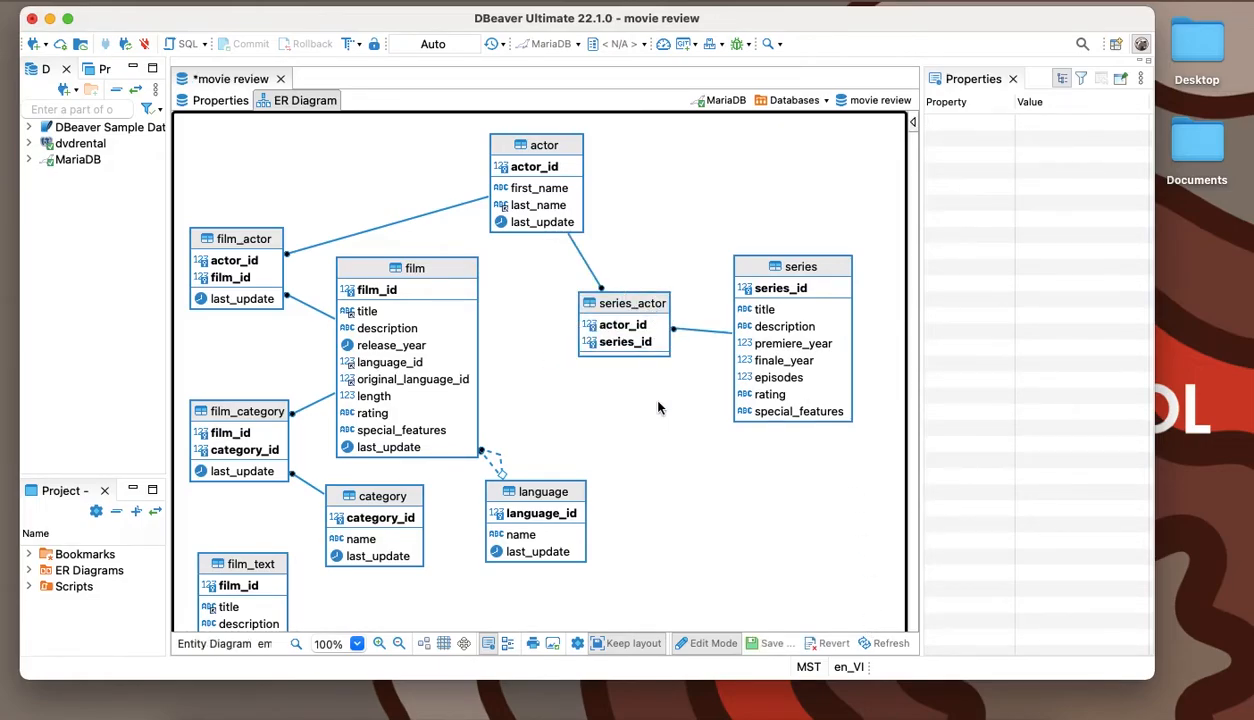